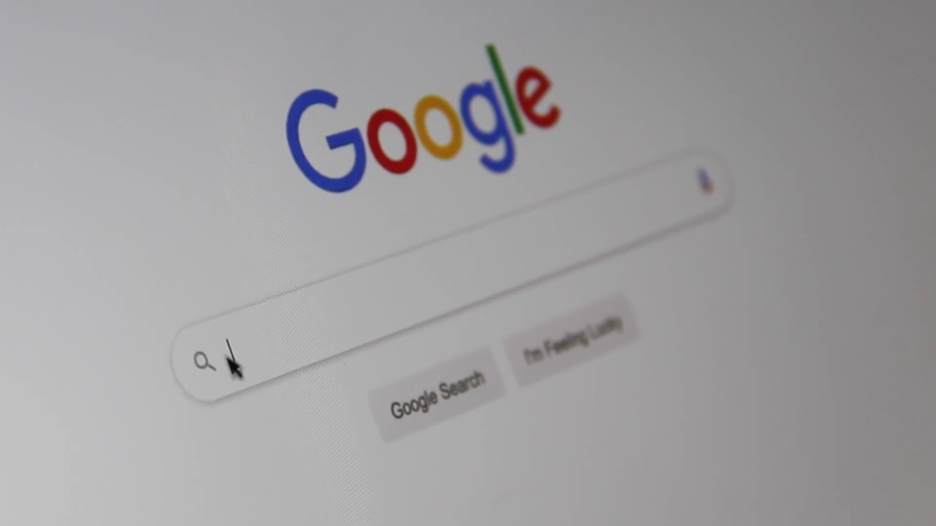
# Search Google for Synology and open the synology.com/en-global homepage.
pyautogui.write('Sea')
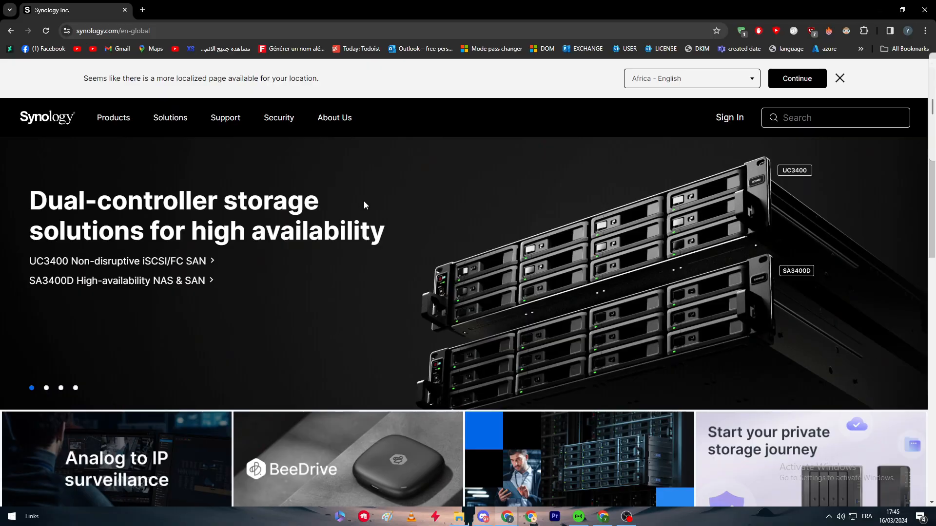
pyautogui.moveTo(839, 78)
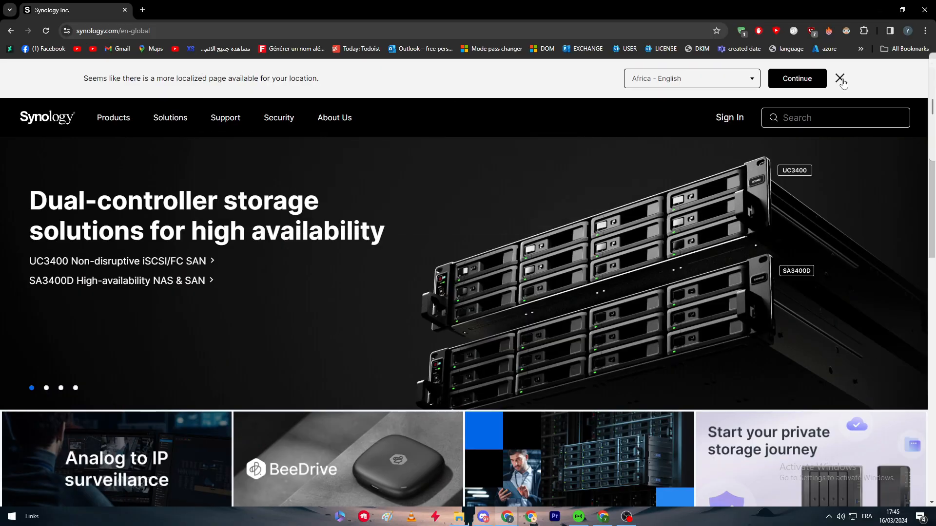
# Dismiss the localized page banner and go to the Synology Account sign-in page.
pyautogui.click(840, 78)
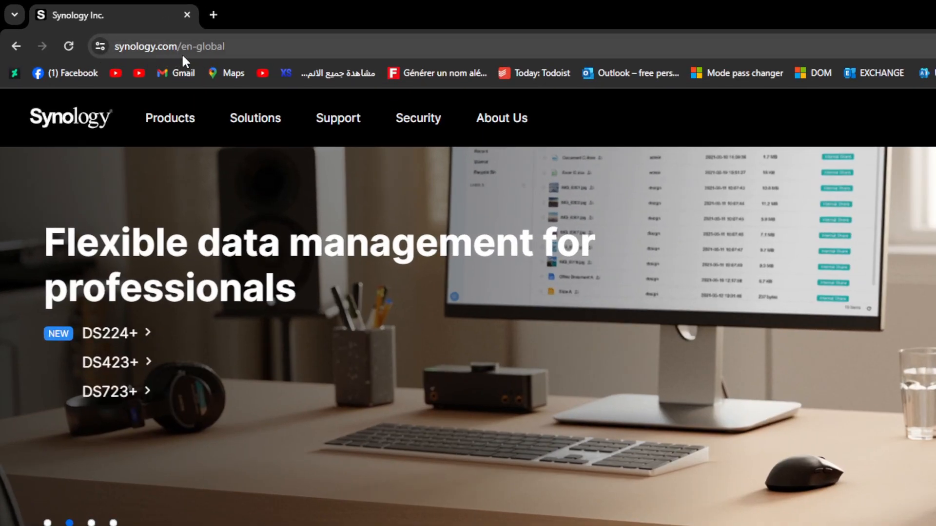
pyautogui.click(213, 15)
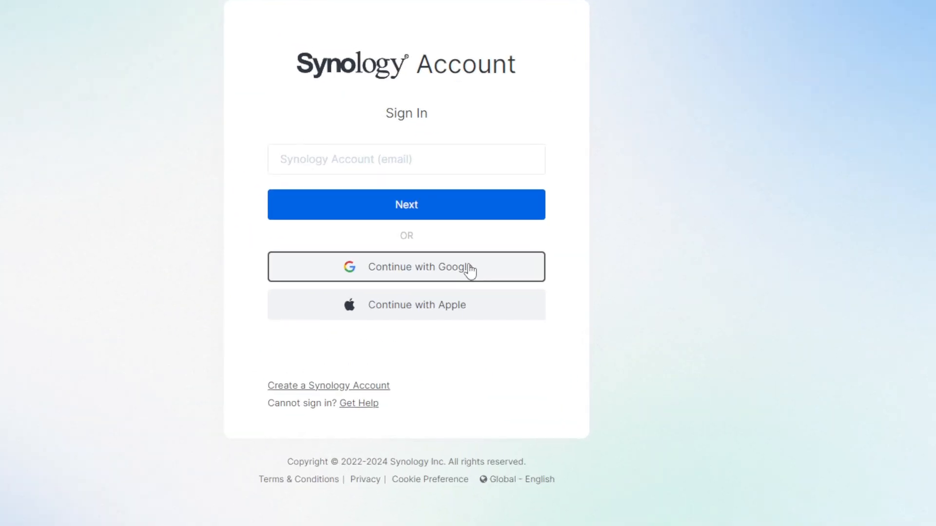
# Continue with Google, choosing the Google account and confirming the sharing of details.
pyautogui.click(406, 267)
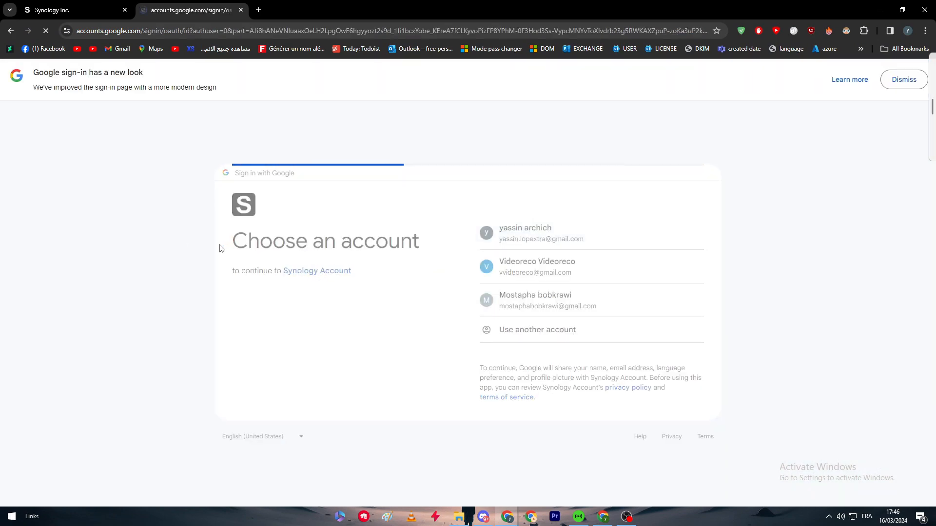
pyautogui.click(540, 233)
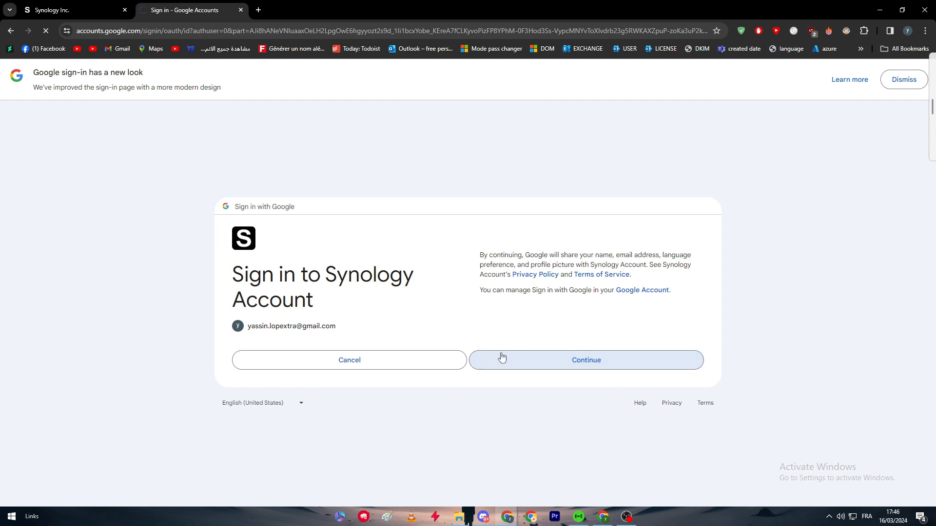
pyautogui.click(585, 359)
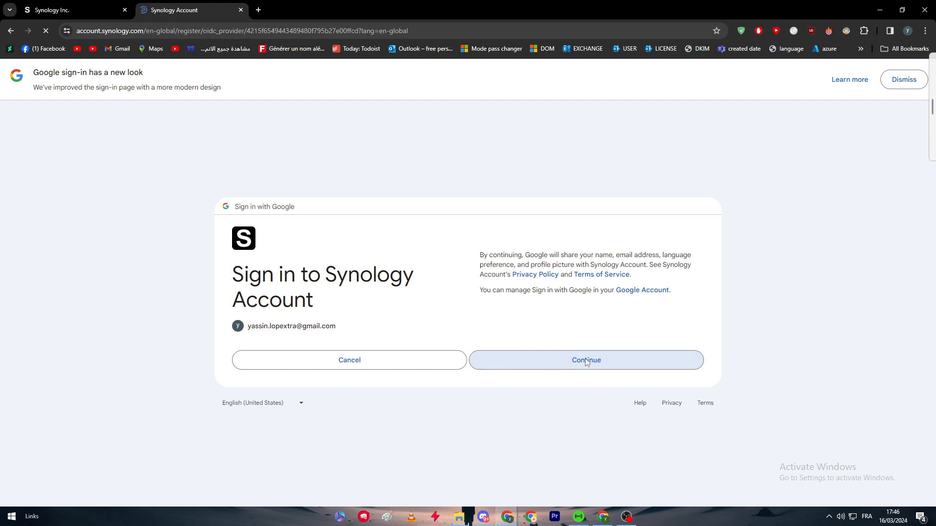
pyautogui.click(585, 360)
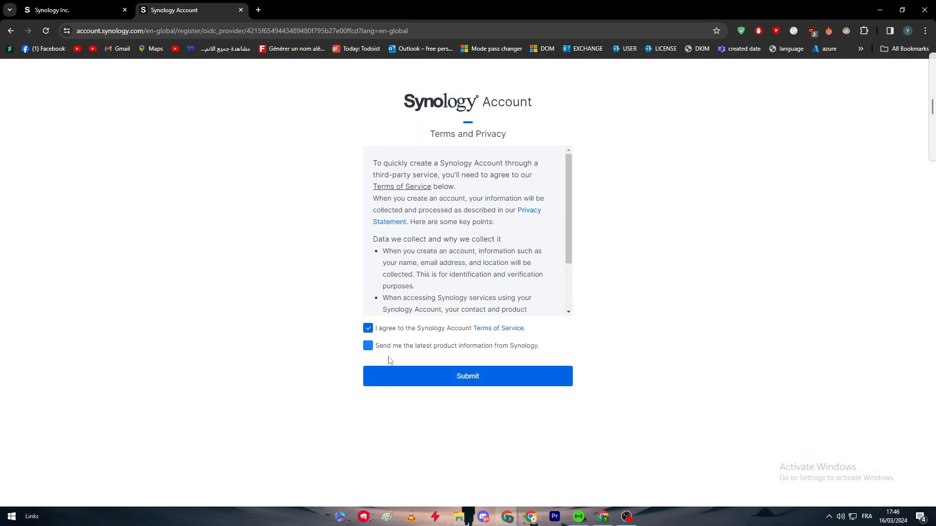
# Accept the terms, sign in, and save the user type as Home user.
pyautogui.click(467, 375)
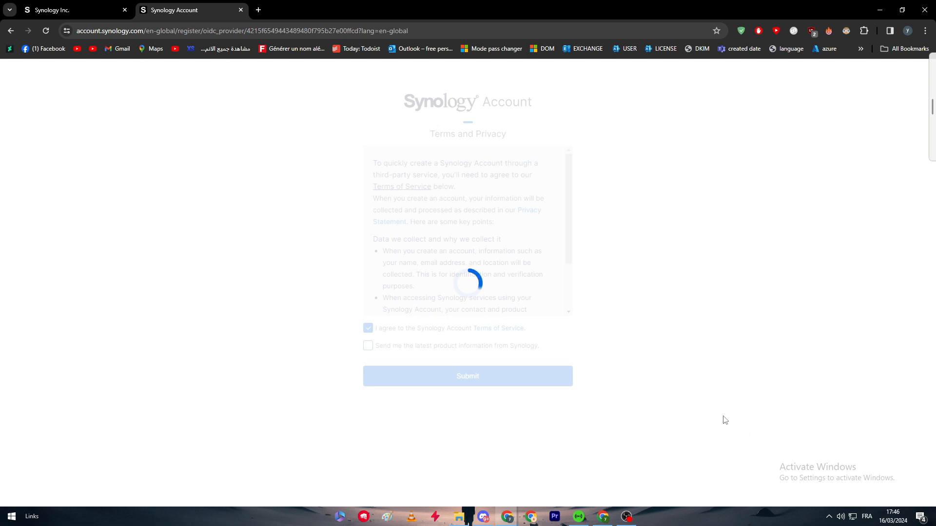
pyautogui.click(467, 375)
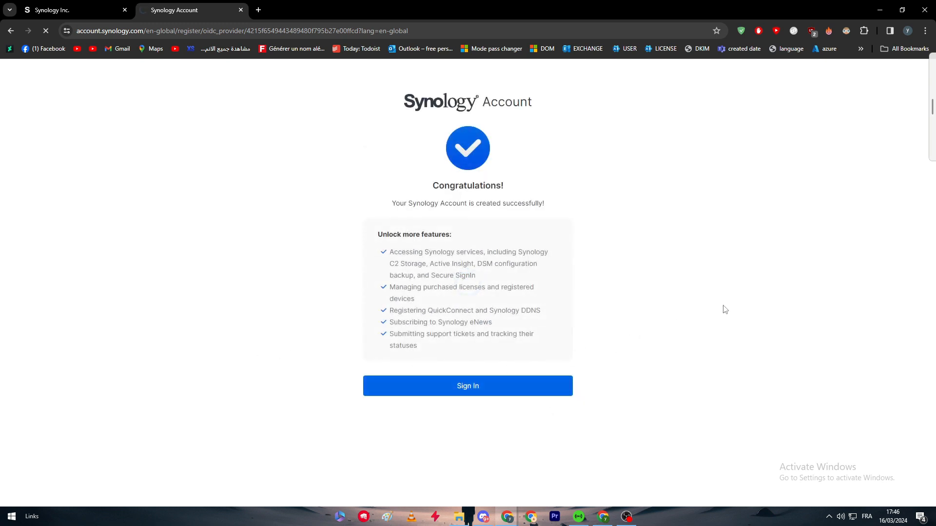
pyautogui.click(468, 385)
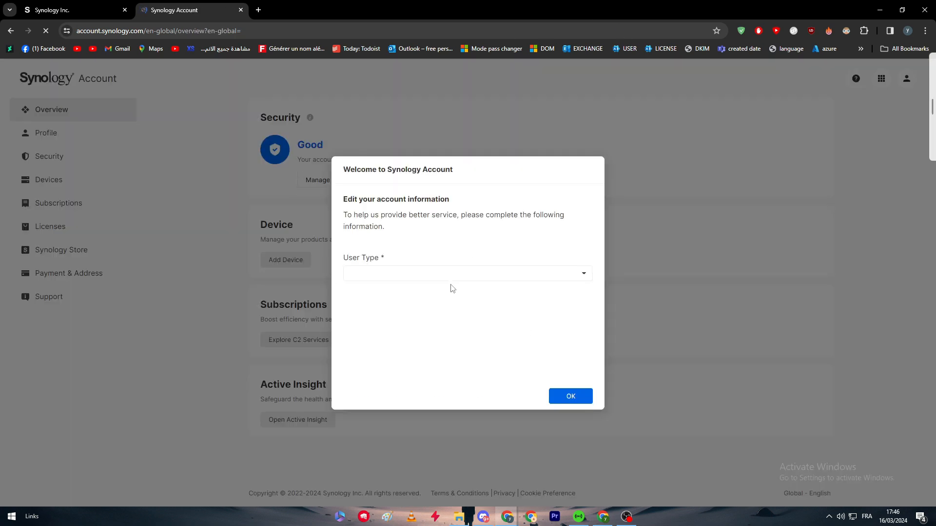
pyautogui.click(467, 273)
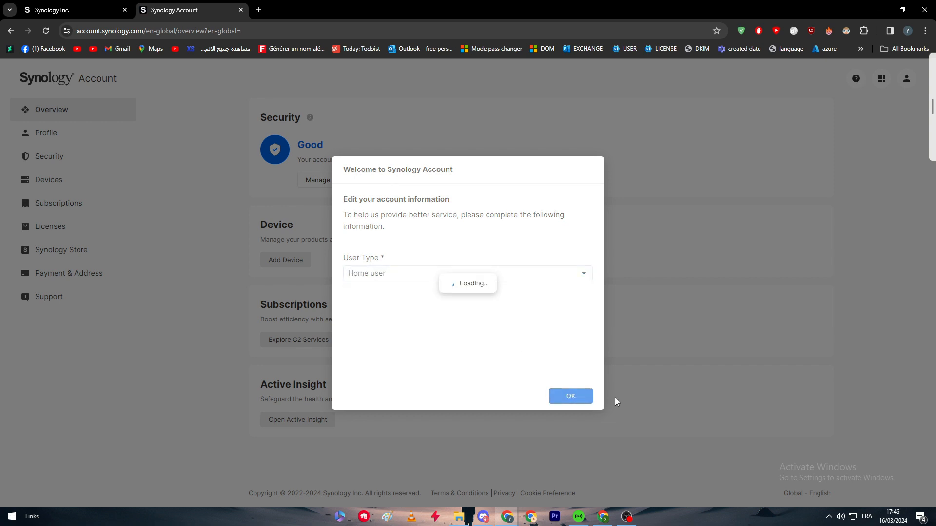
pyautogui.click(570, 395)
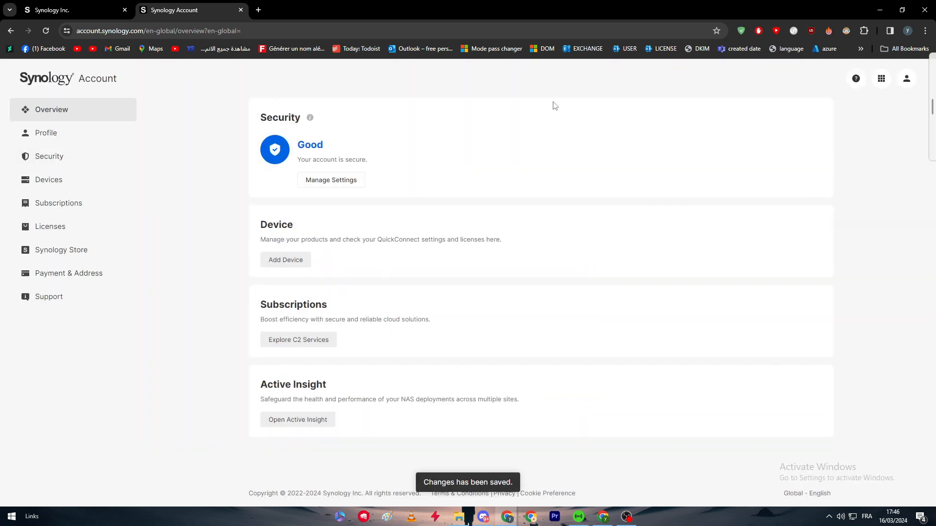
# Open Profile and scroll through it, confirming no recovery email or phone is set.
pyautogui.click(46, 133)
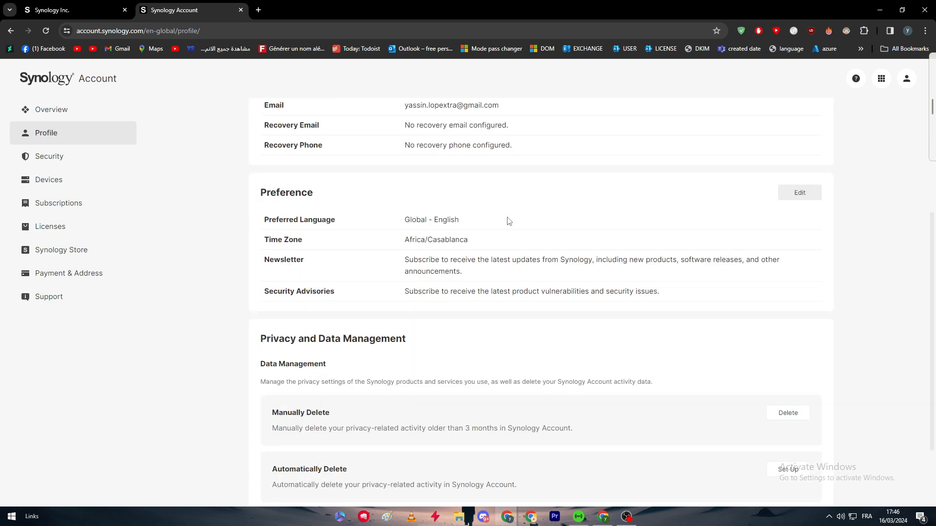
pyautogui.scroll(3)
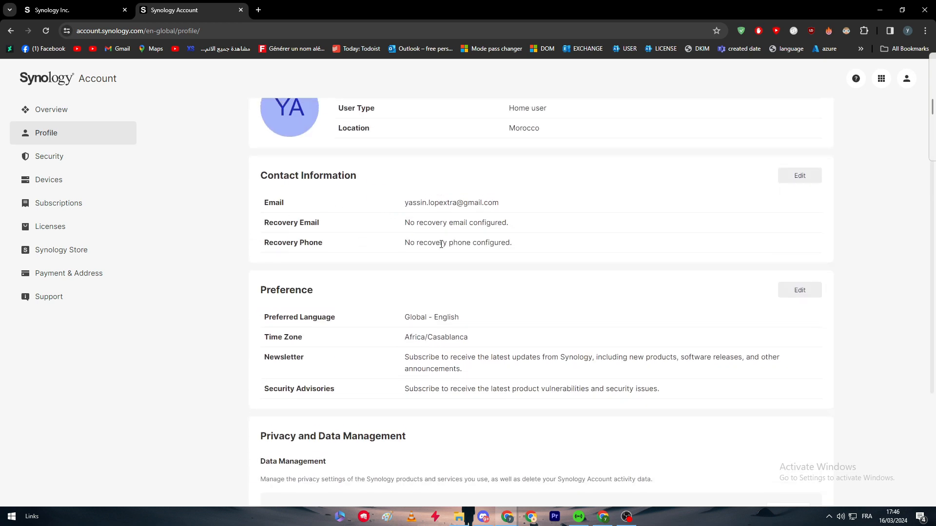
pyautogui.moveTo(306, 245)
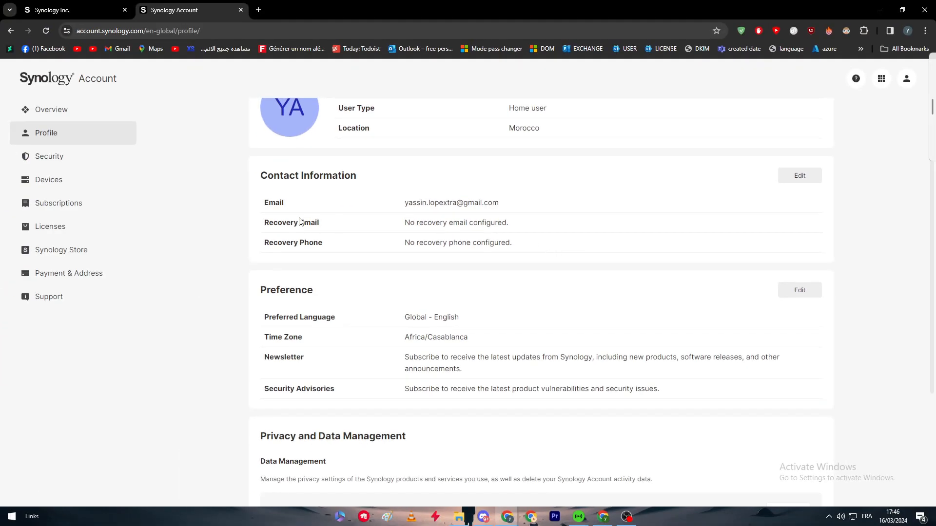
pyautogui.moveTo(359, 252)
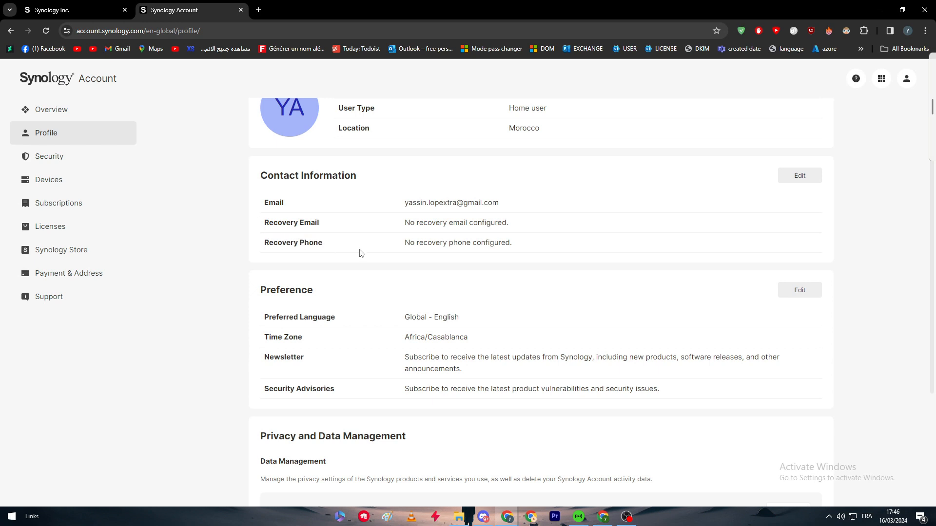
pyautogui.scroll(-3)
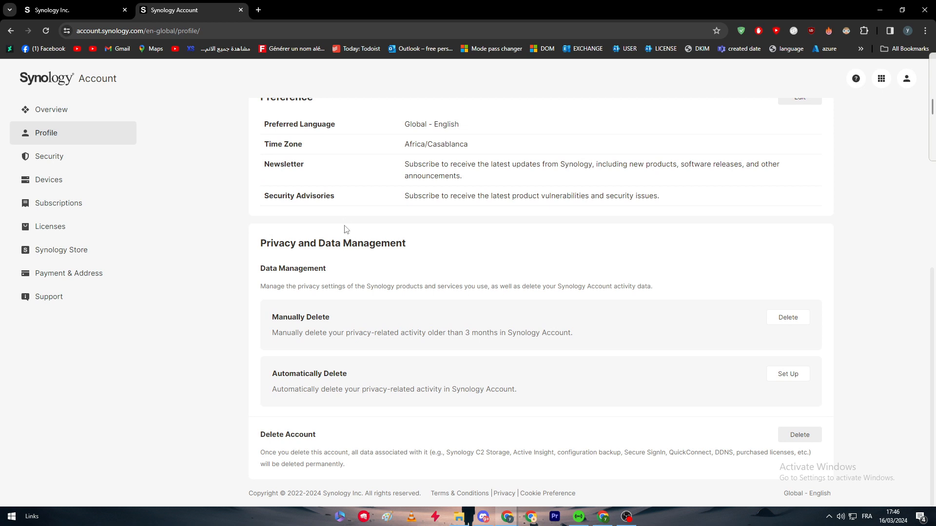
pyautogui.scroll(3)
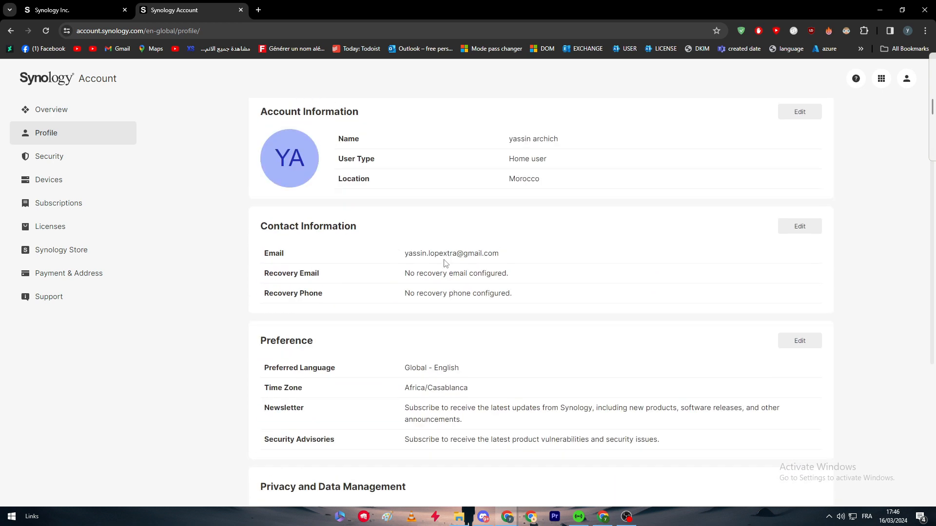
pyautogui.moveTo(255, 292)
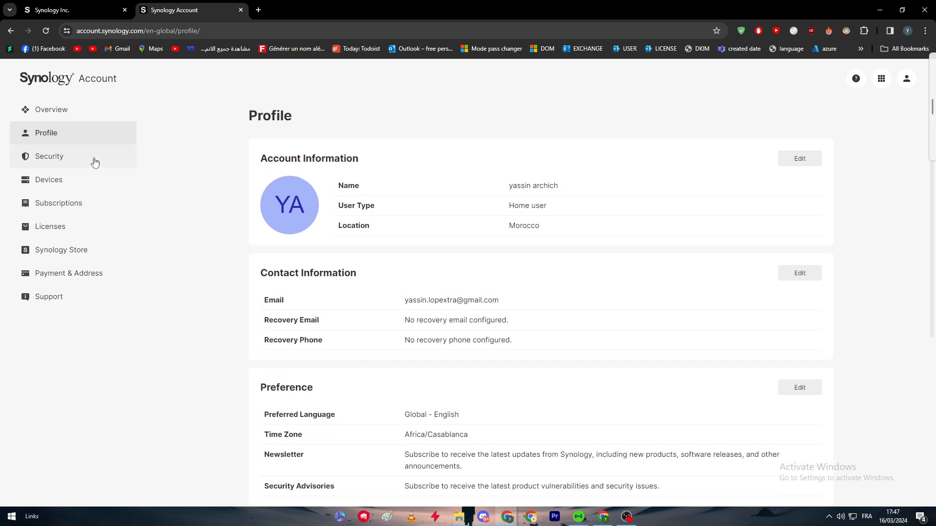
# Open the Security page and scroll through sign-in options showing Email OTP in use.
pyautogui.click(49, 155)
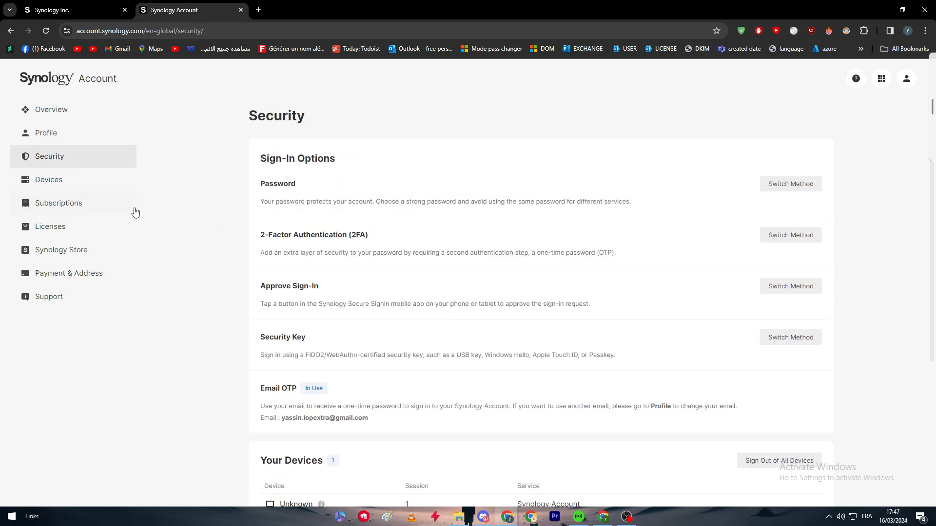
pyautogui.scroll(-3)
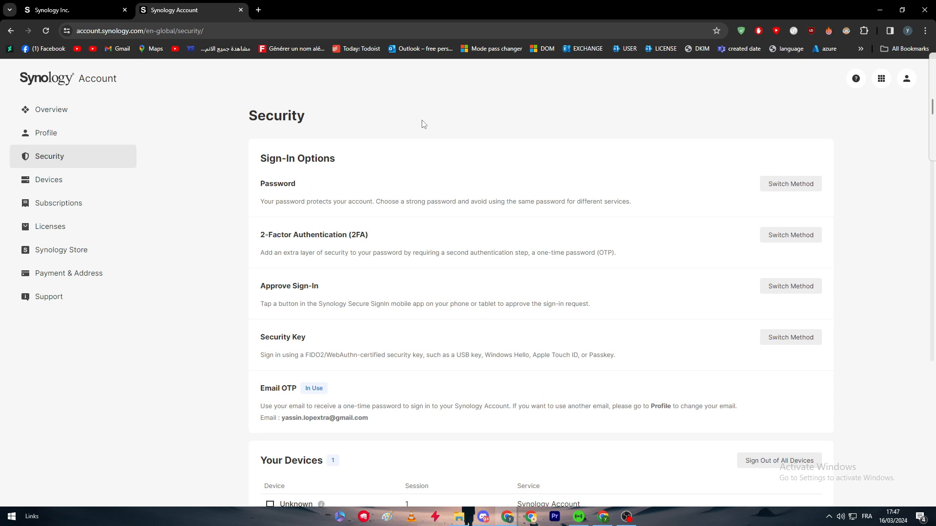
pyautogui.moveTo(535, 214)
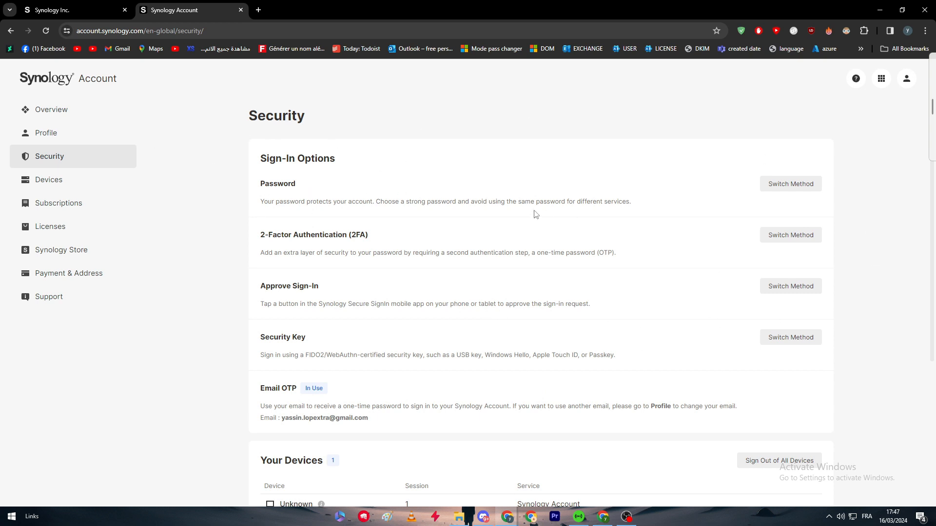
pyautogui.moveTo(375, 211)
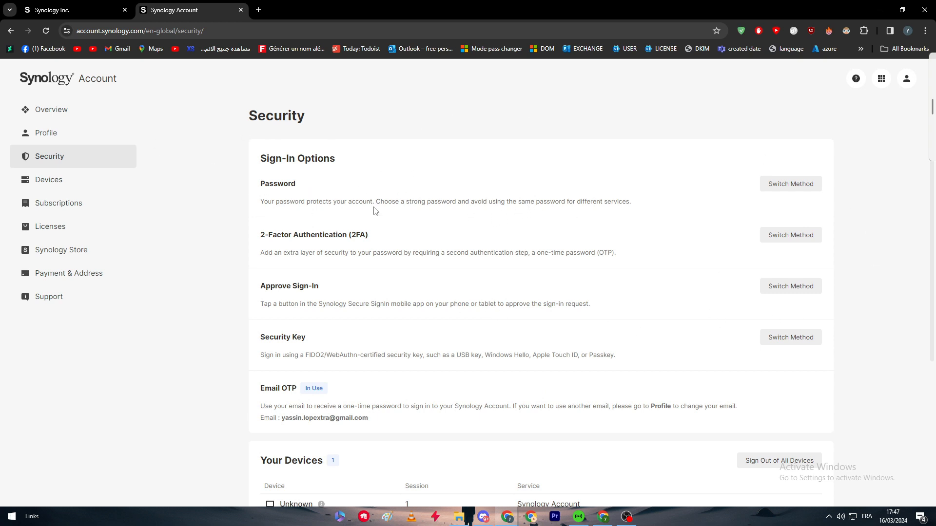
pyautogui.moveTo(309, 231)
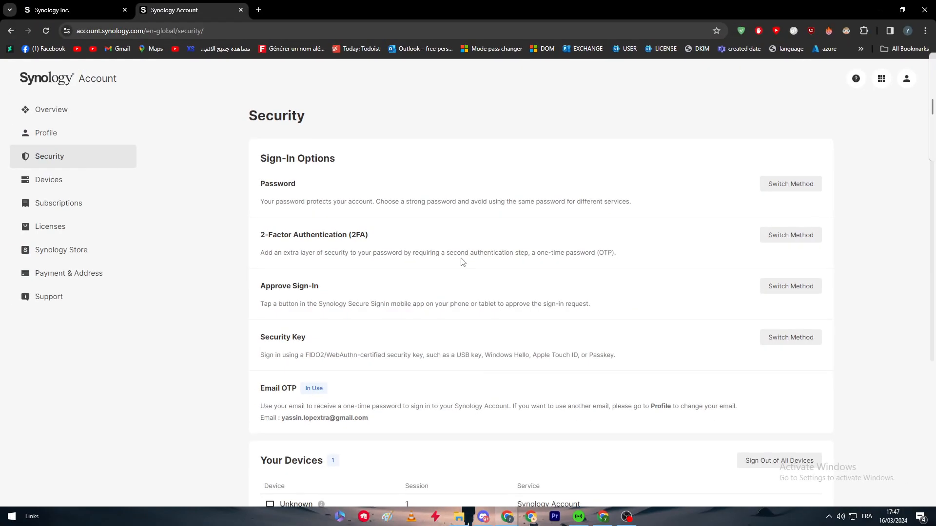
# Choose Switch Method for 2-Factor Authentication to show the three-step setup introduction.
pyautogui.click(789, 234)
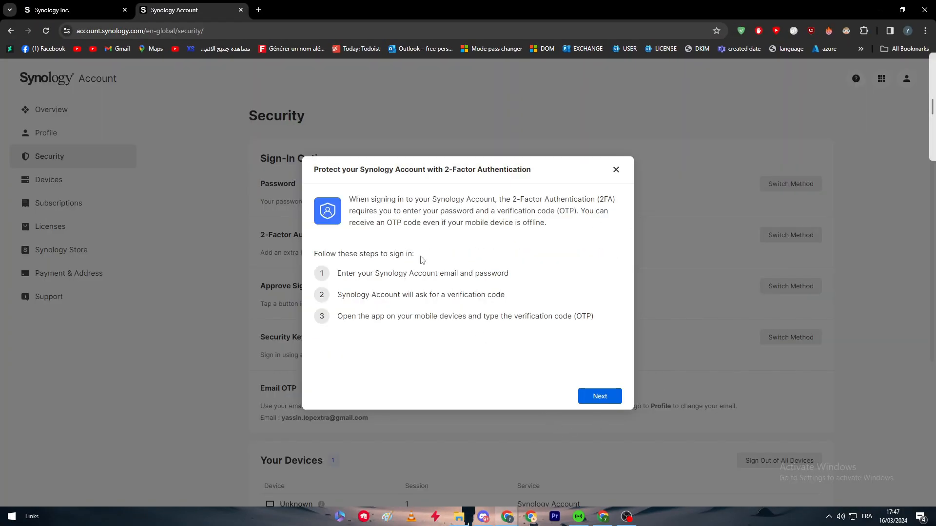
pyautogui.moveTo(349, 199); pyautogui.dragTo(465, 199)
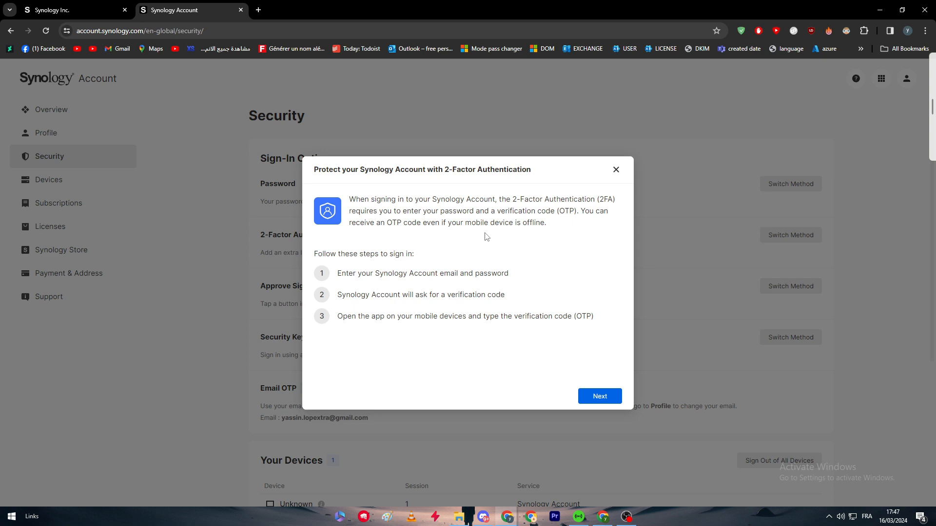
pyautogui.moveTo(465, 239)
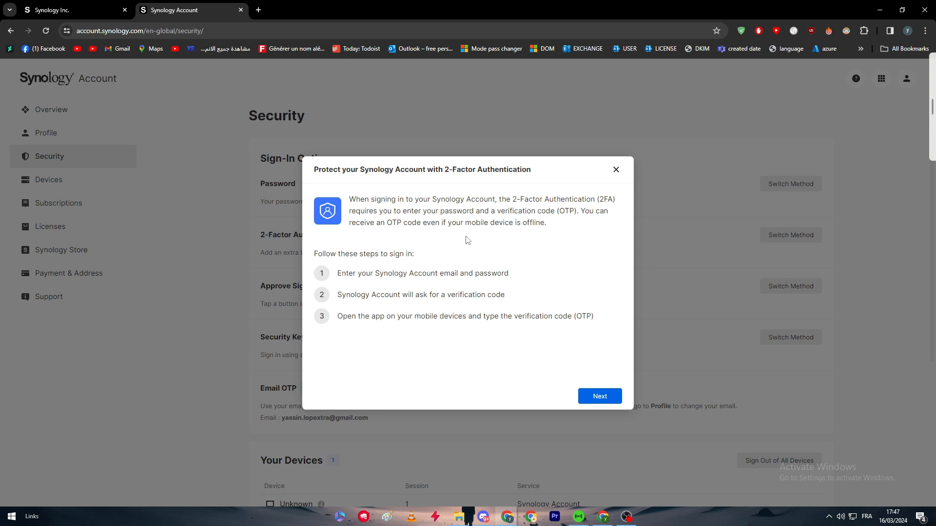
pyautogui.moveTo(505, 240)
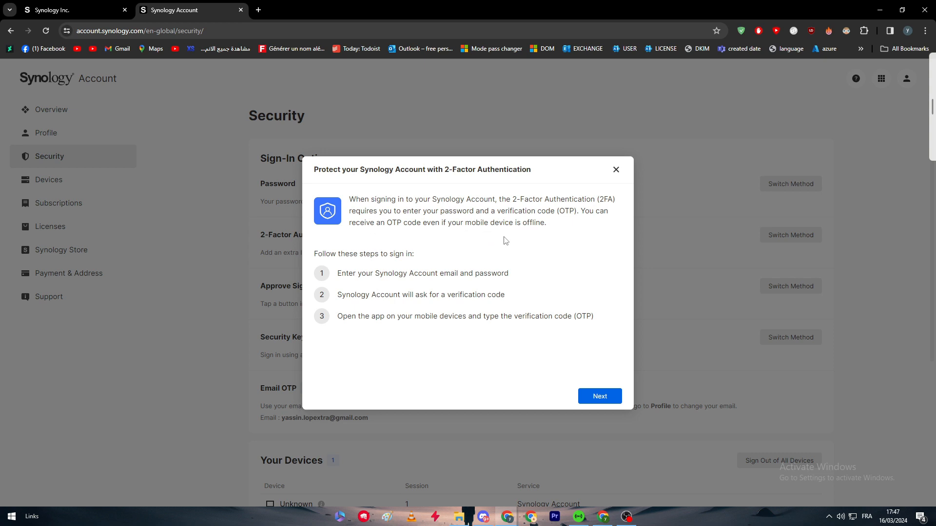
pyautogui.moveTo(381, 265)
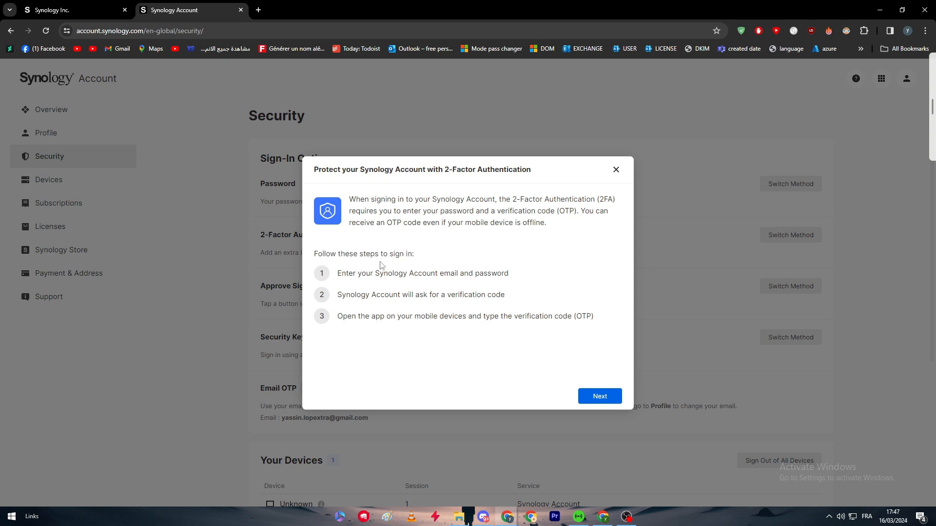
pyautogui.moveTo(337, 273); pyautogui.dragTo(508, 273)
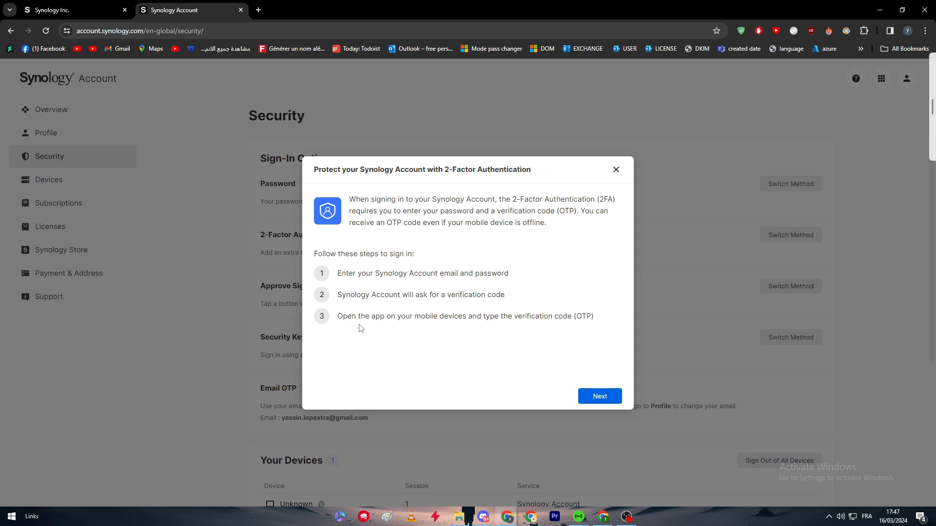
pyautogui.moveTo(532, 345)
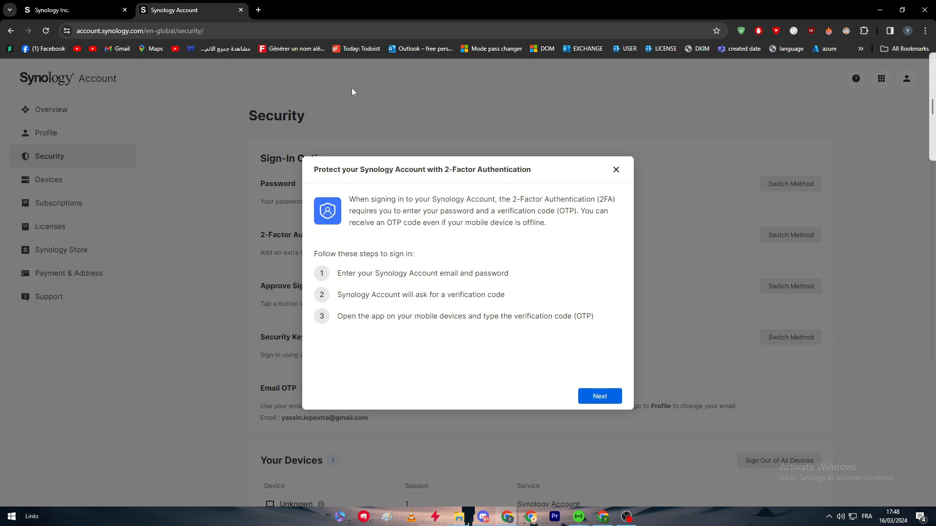
pyautogui.moveTo(324, 112)
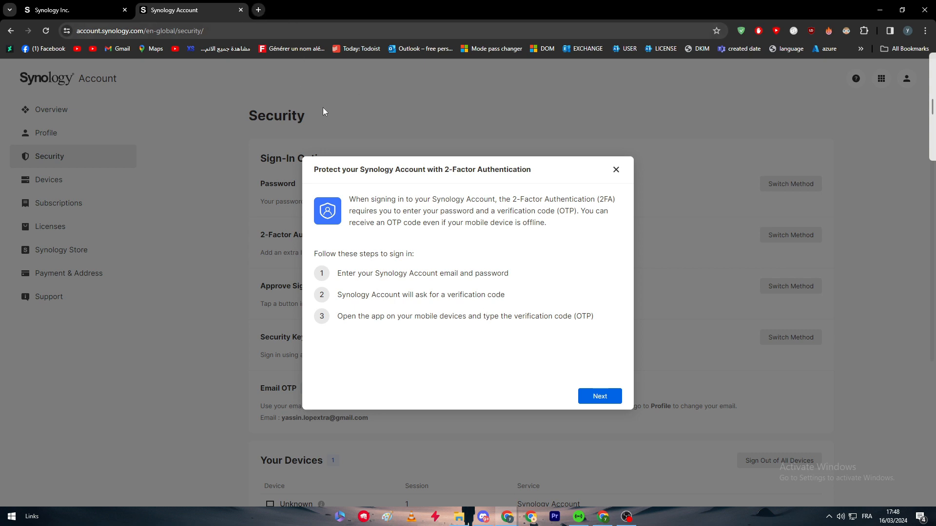
pyautogui.moveTo(417, 347)
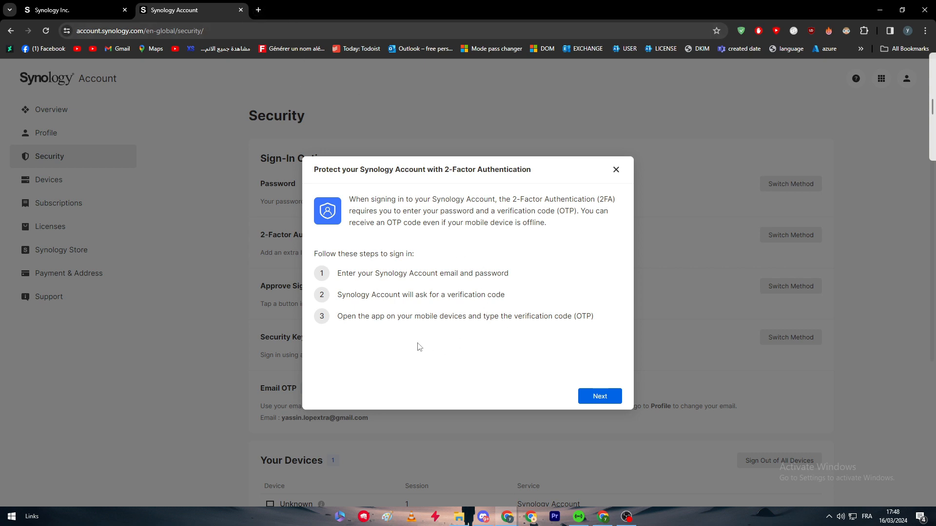
pyautogui.moveTo(518, 495)
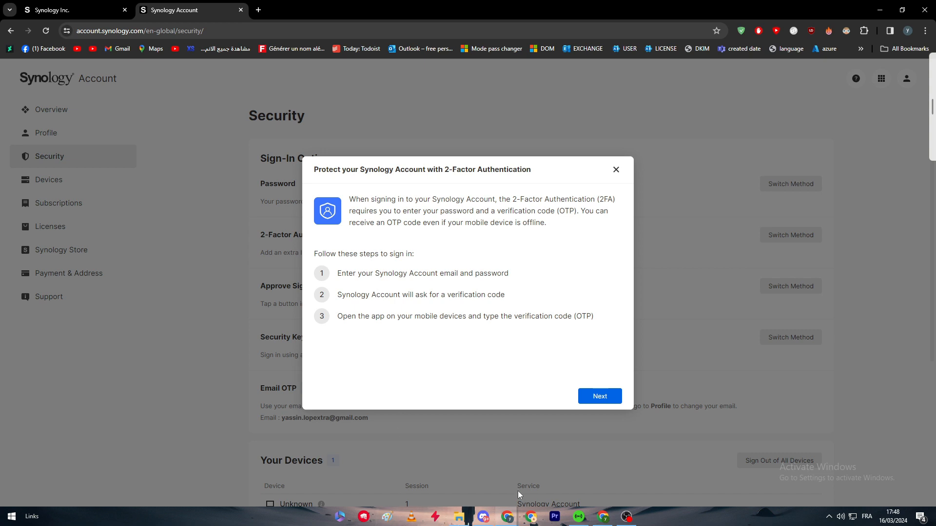
pyautogui.moveTo(518, 213)
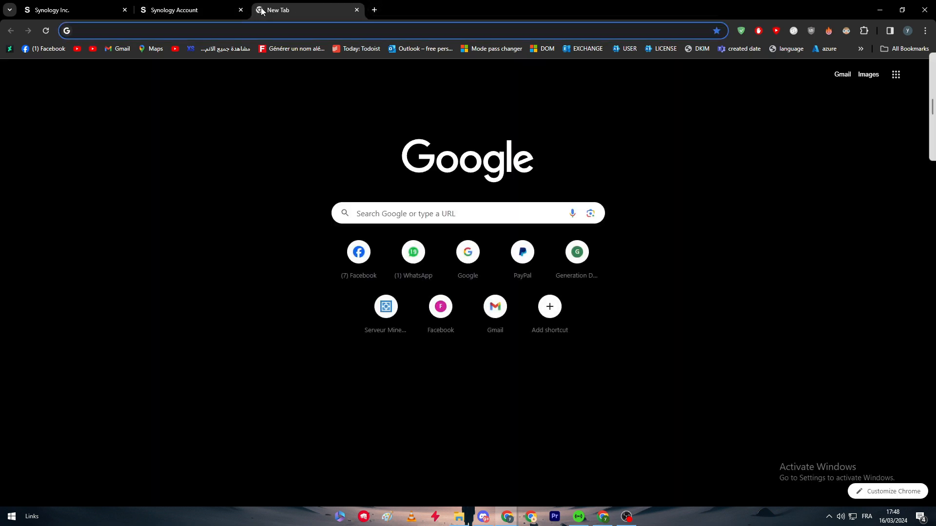
# Search Google Images for 'authenticator' and preview the Google Authenticator logos.
pyautogui.write('athe')
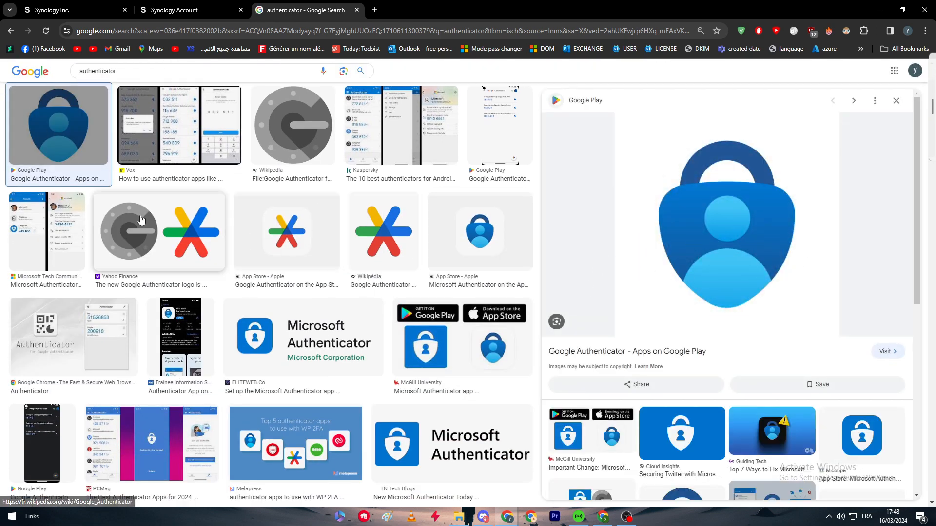
pyautogui.click(384, 232)
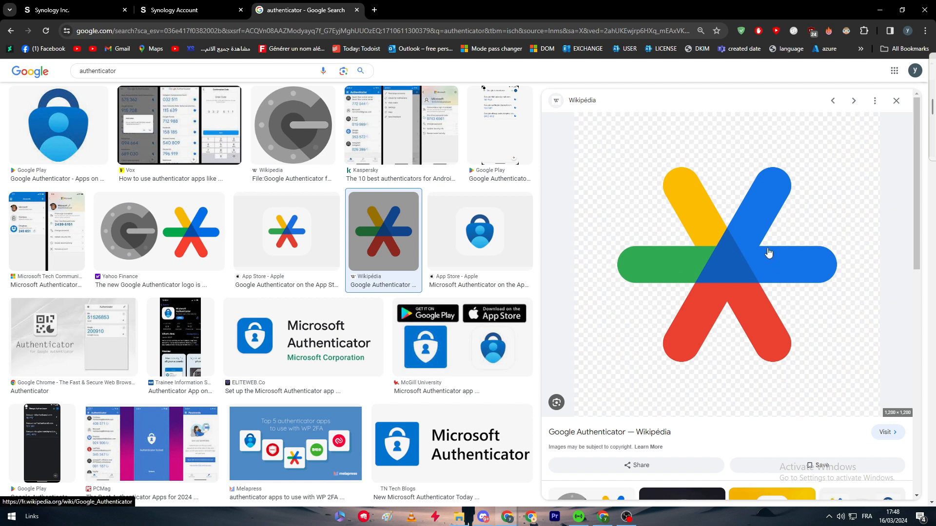
pyautogui.moveTo(644, 274)
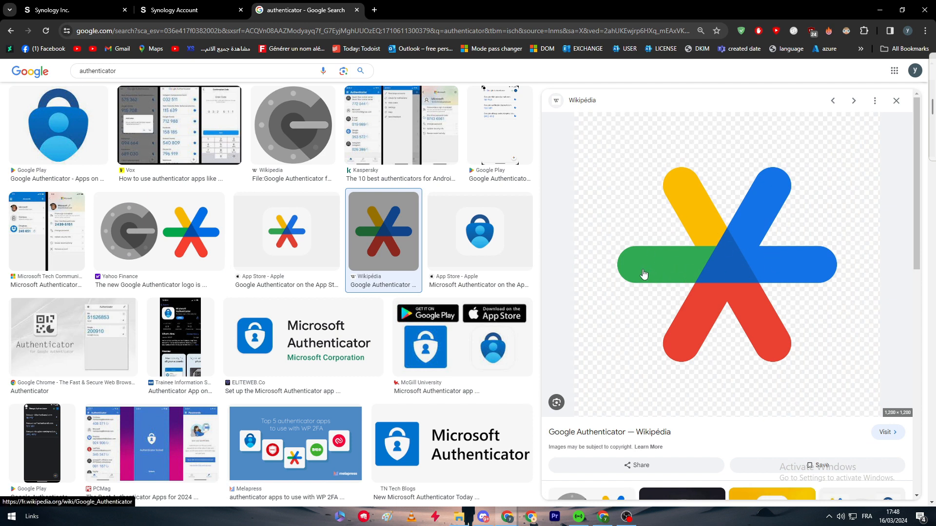
pyautogui.moveTo(643, 383)
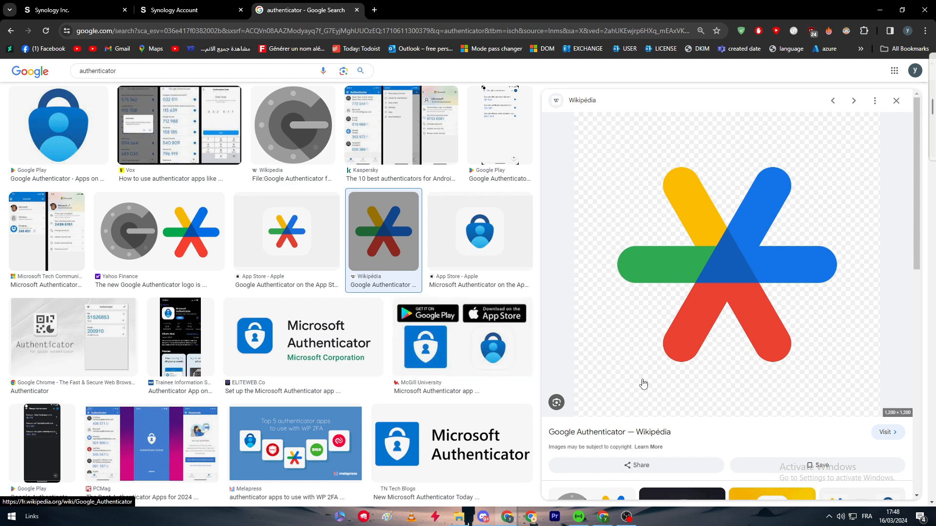
pyautogui.moveTo(362, 331)
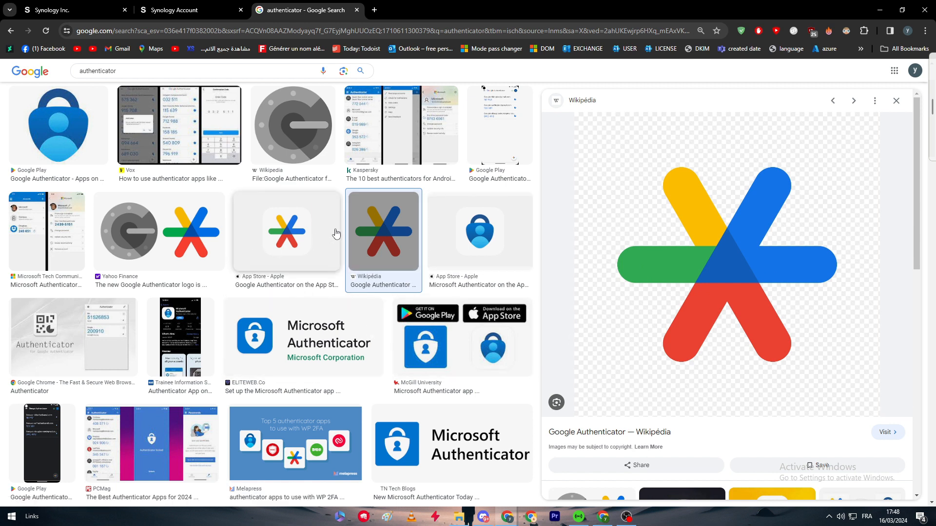
pyautogui.moveTo(142, 219)
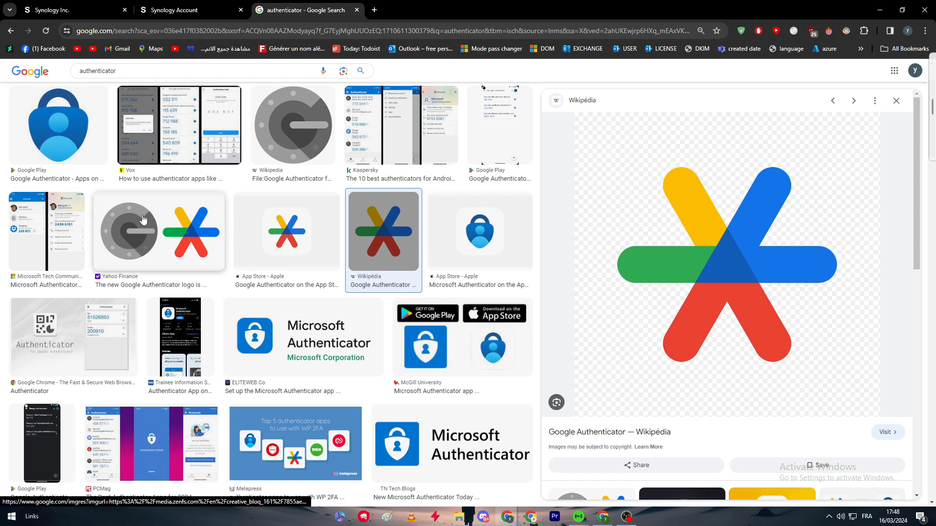
pyautogui.click(291, 125)
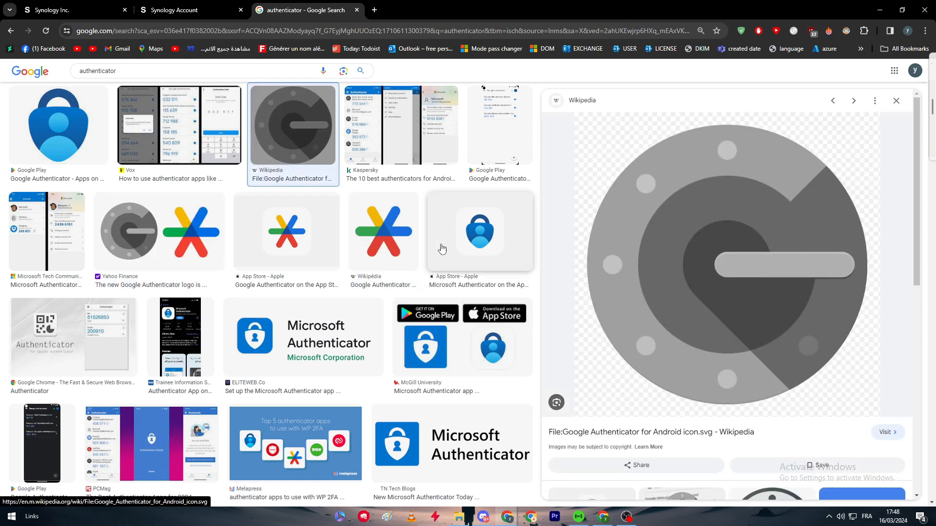
pyautogui.click(383, 231)
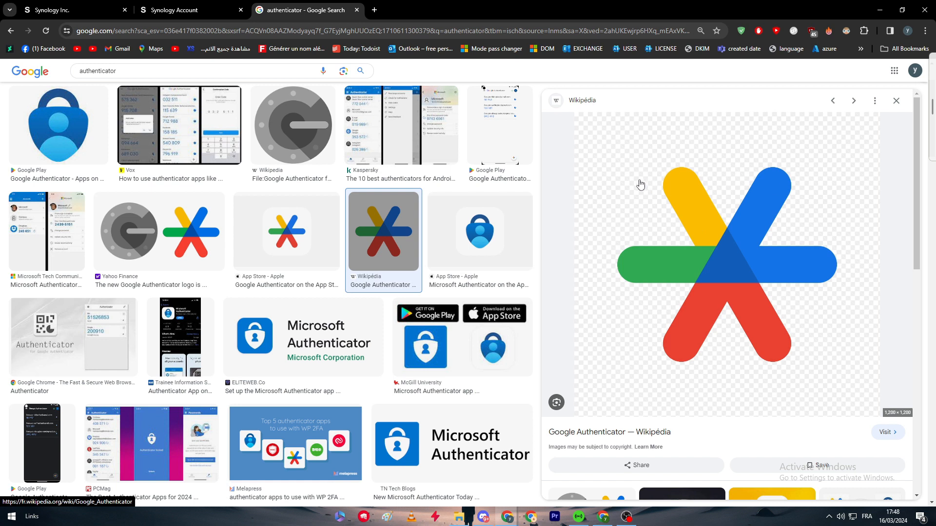
pyautogui.moveTo(704, 197)
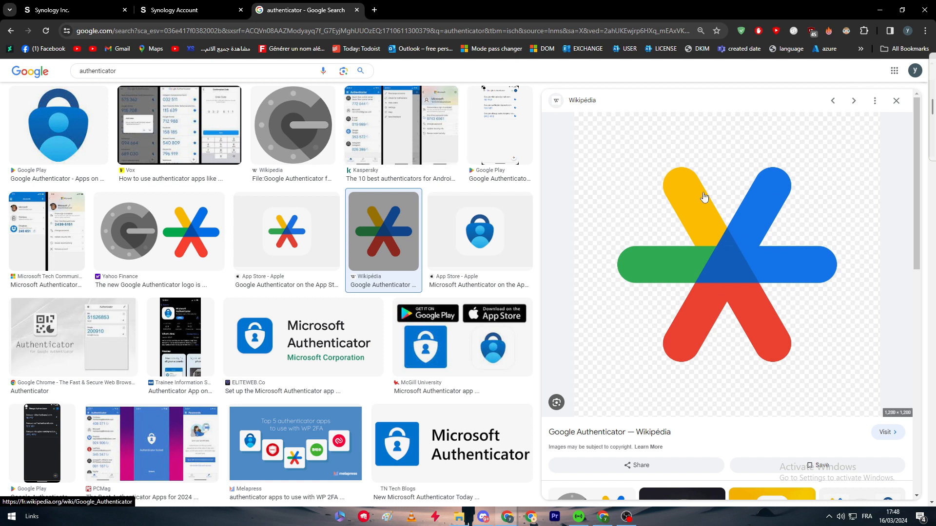
pyautogui.moveTo(591, 235)
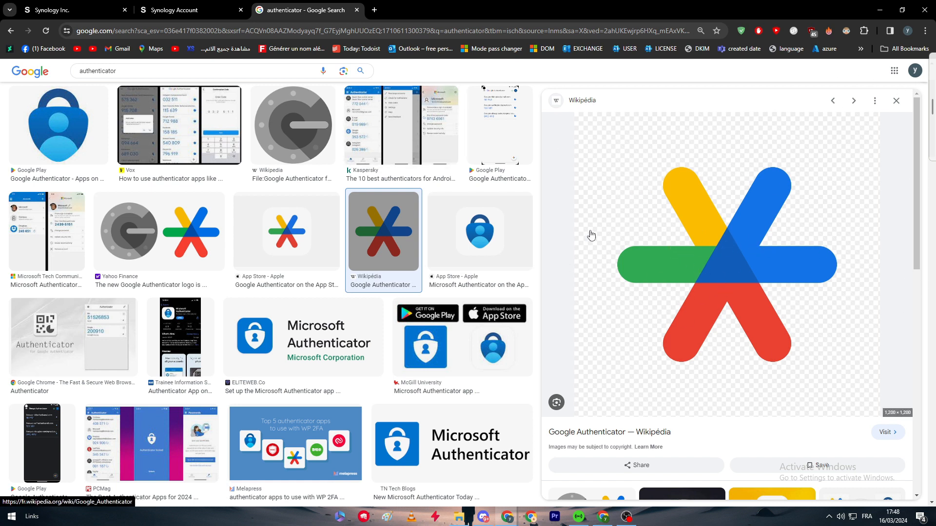
pyautogui.moveTo(798, 312)
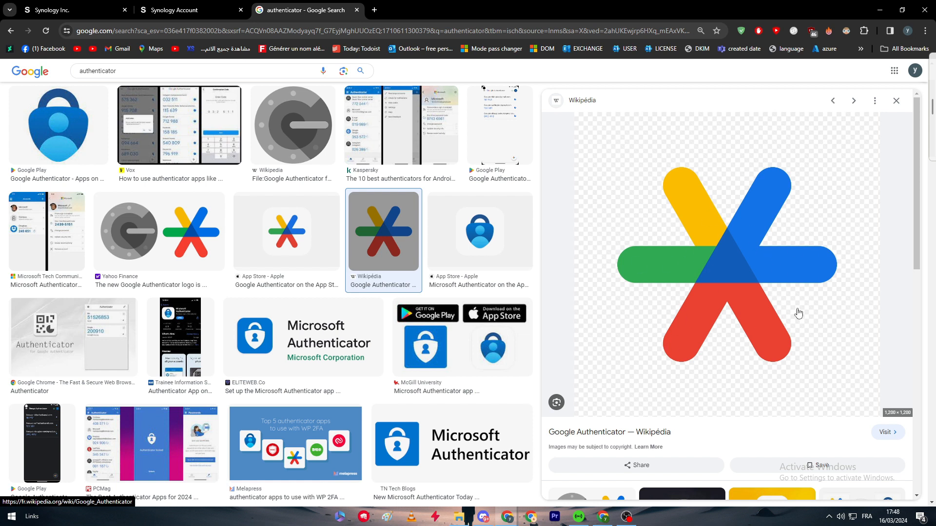
pyautogui.moveTo(651, 305)
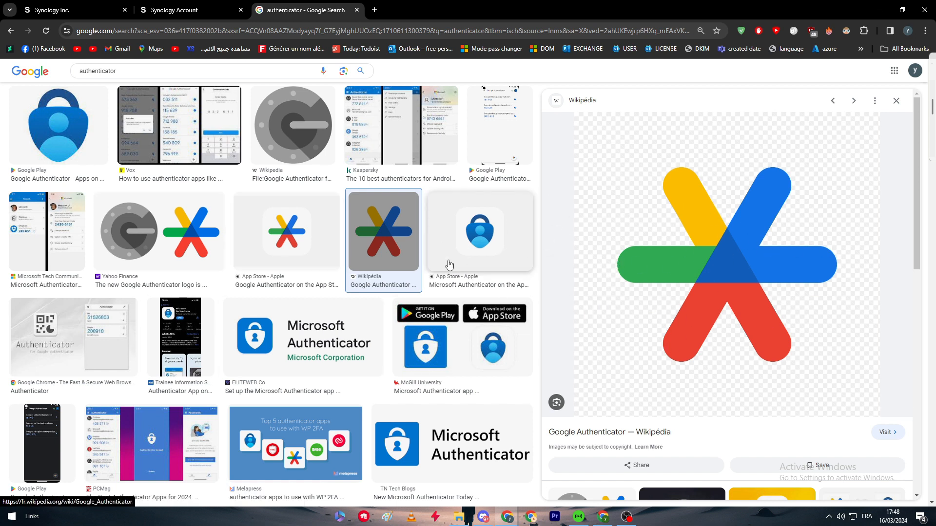
# Preview the top authenticator apps images, then return to the Synology homepage tab.
pyautogui.click(296, 439)
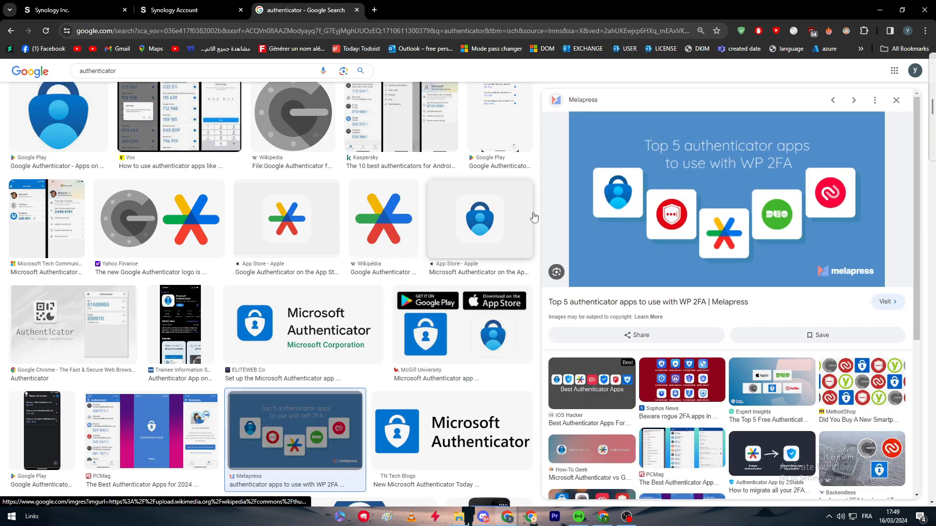
pyautogui.click(681, 380)
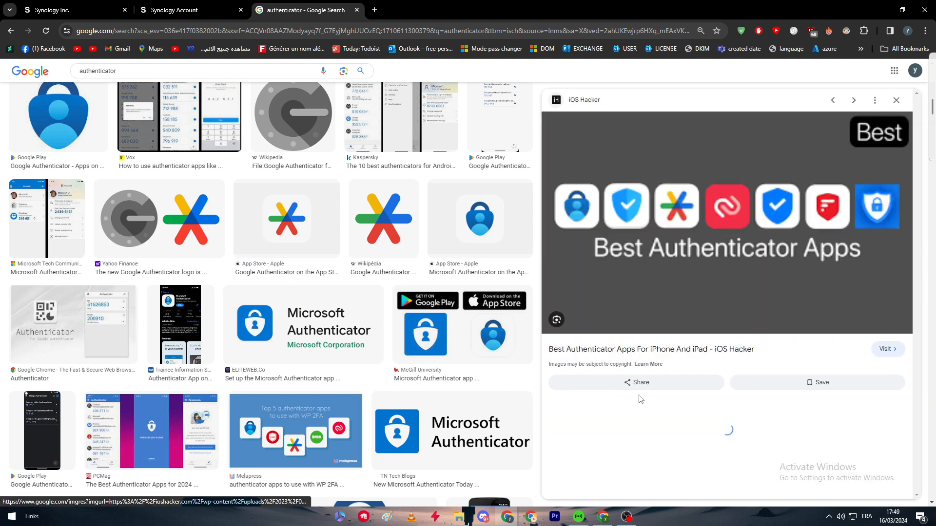
pyautogui.scroll(-3)
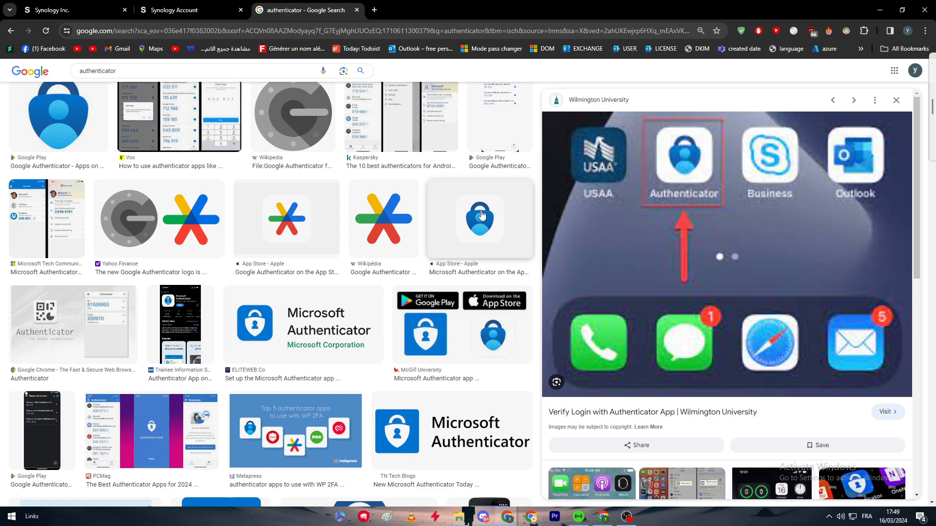
pyautogui.click(383, 308)
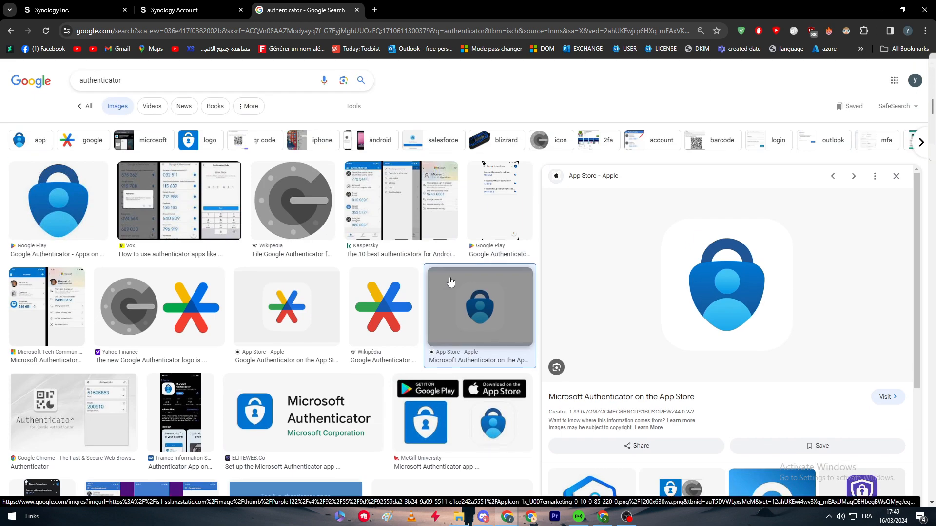
pyautogui.moveTo(502, 279)
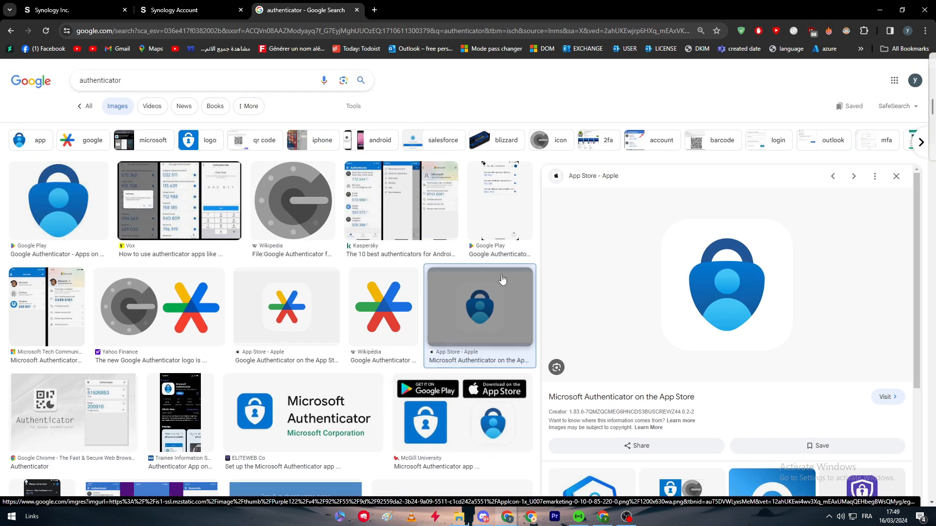
pyautogui.click(66, 10)
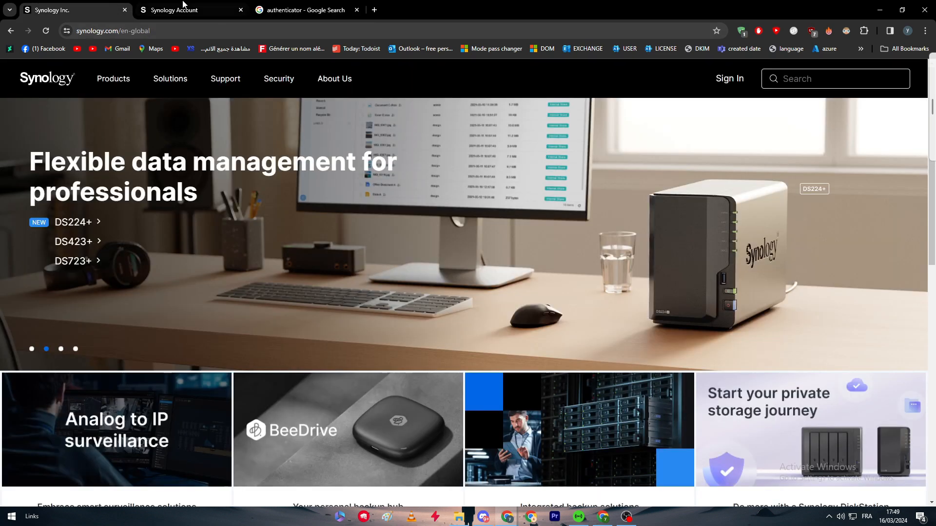
# Return to the Synology Account tab and move past the 2-Factor Authentication introduction.
pyautogui.click(188, 10)
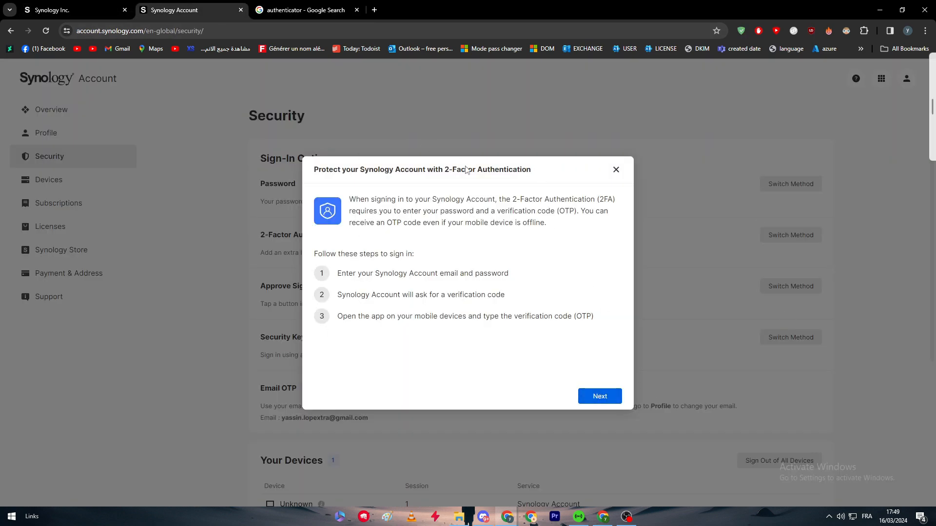
pyautogui.moveTo(552, 366)
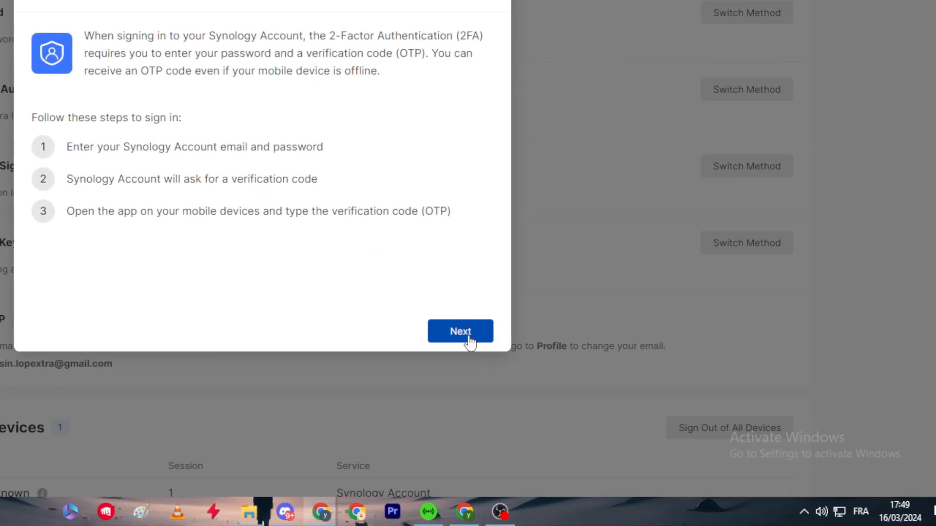
pyautogui.click(460, 331)
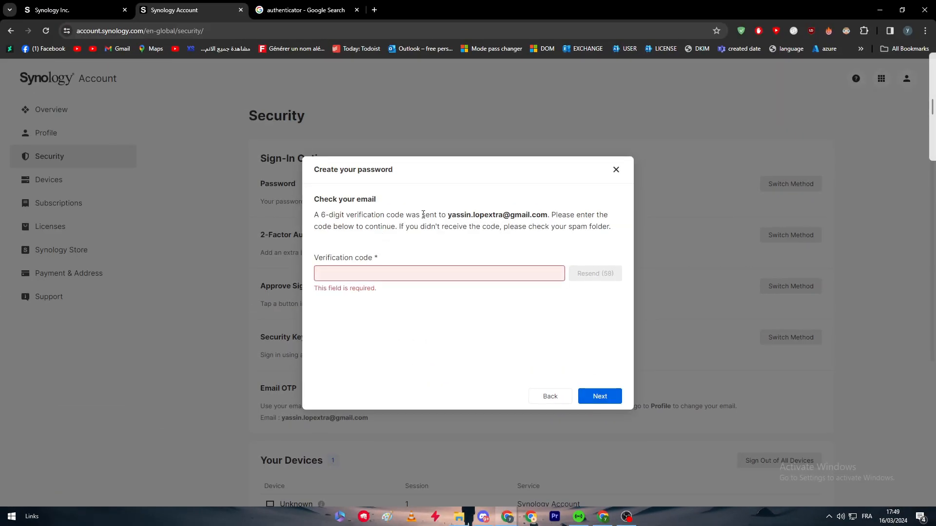
# Get the code from the Synology verification email in Gmail and submit it.
pyautogui.click(304, 10)
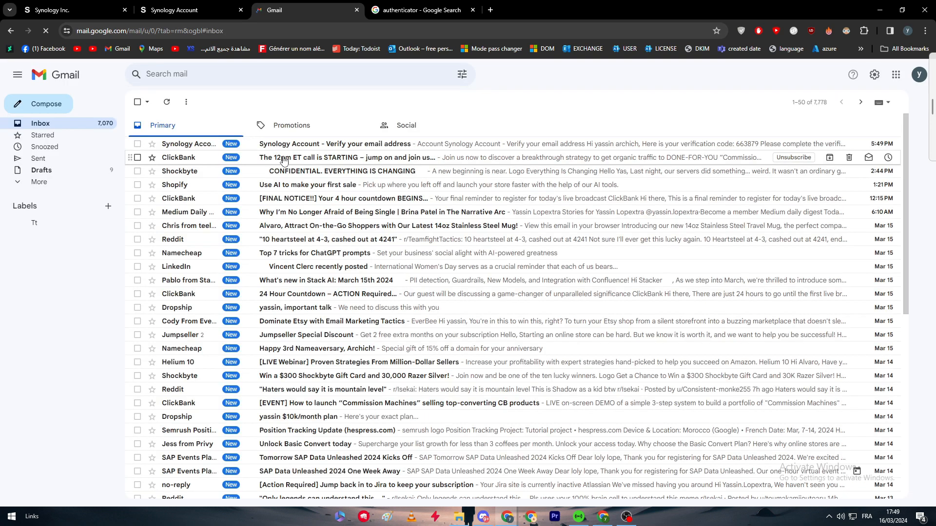
pyautogui.click(334, 144)
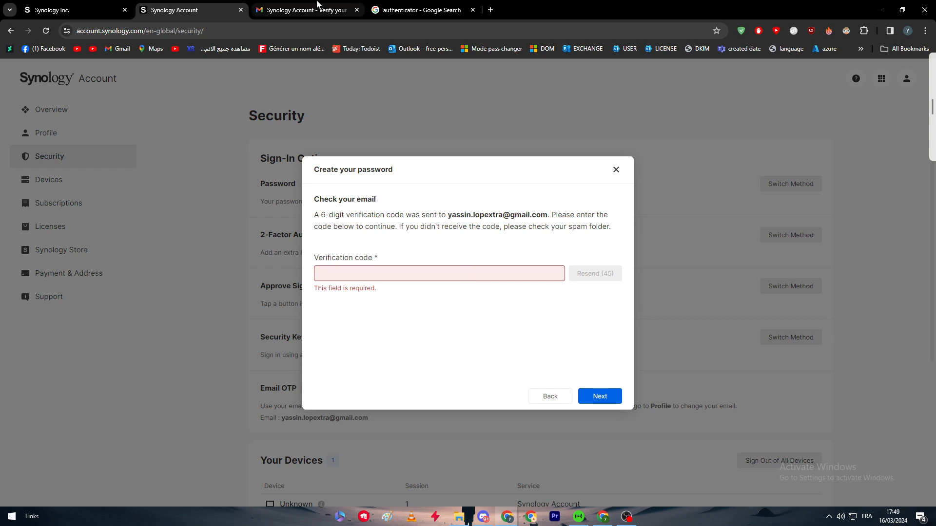
pyautogui.click(306, 9)
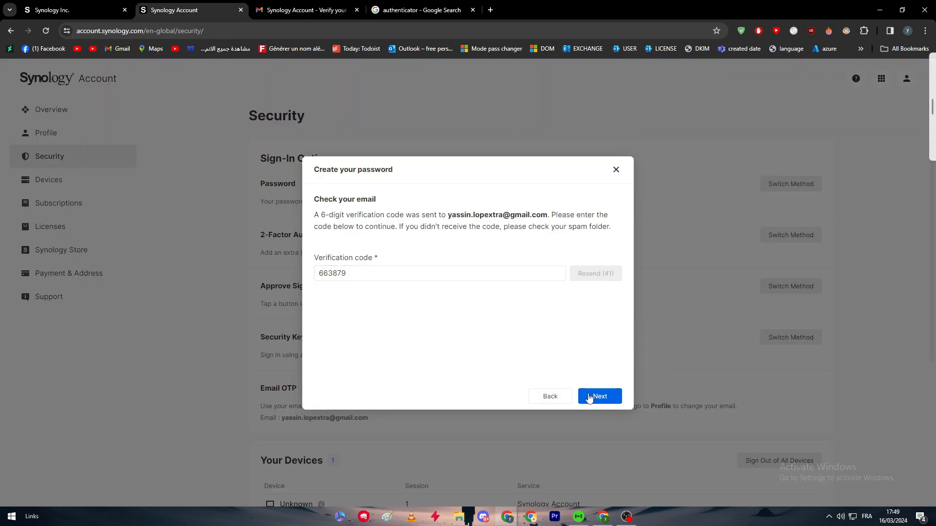
pyautogui.click(304, 11)
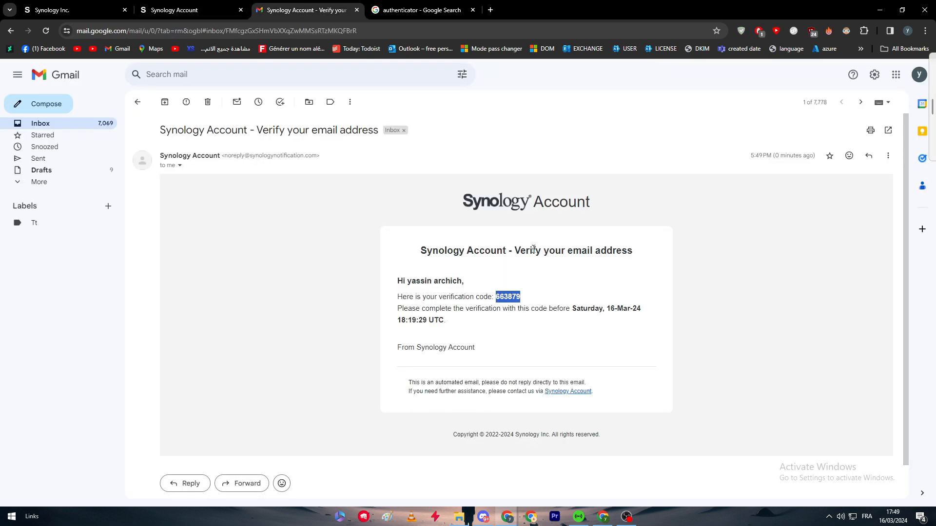
pyautogui.click(191, 10)
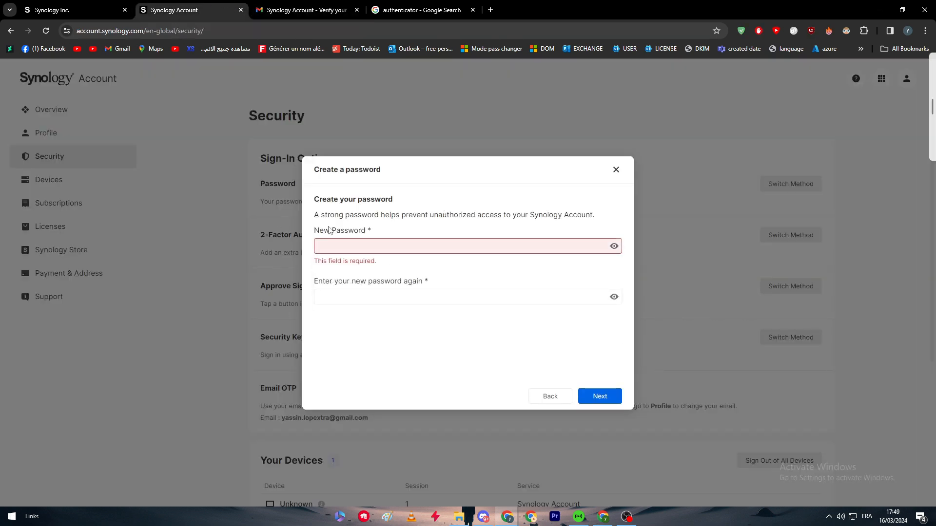
# Enter and confirm a new account password of fair strength.
pyautogui.click(468, 245)
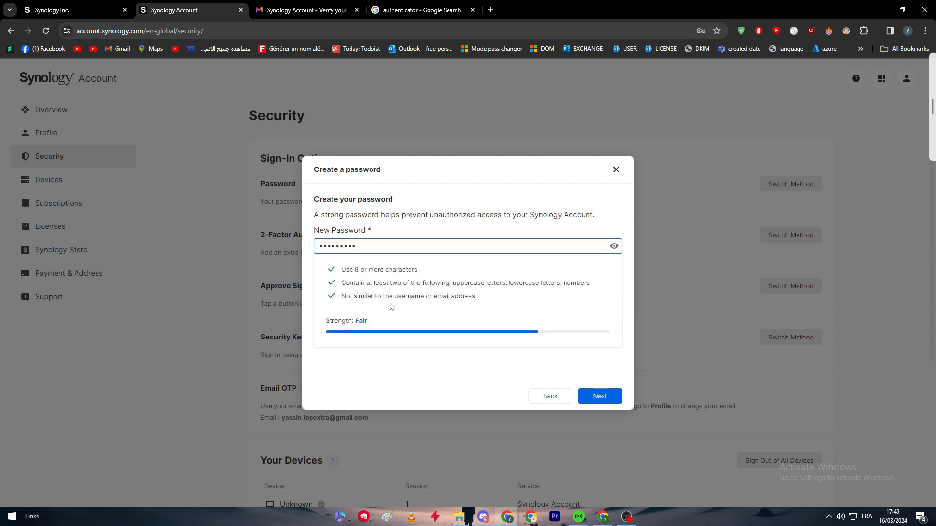
pyautogui.write('••••')
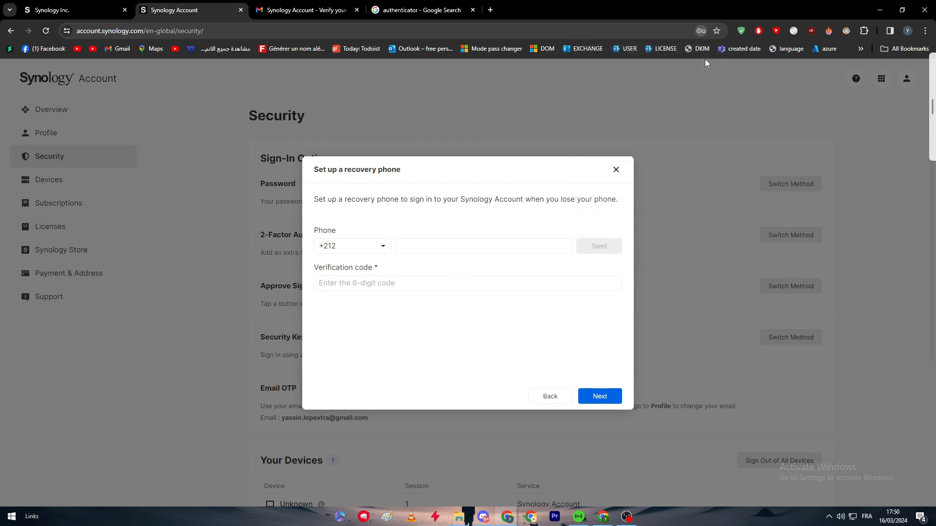
# Enter the recovery phone number and send a verification code to it.
pyautogui.click(484, 246)
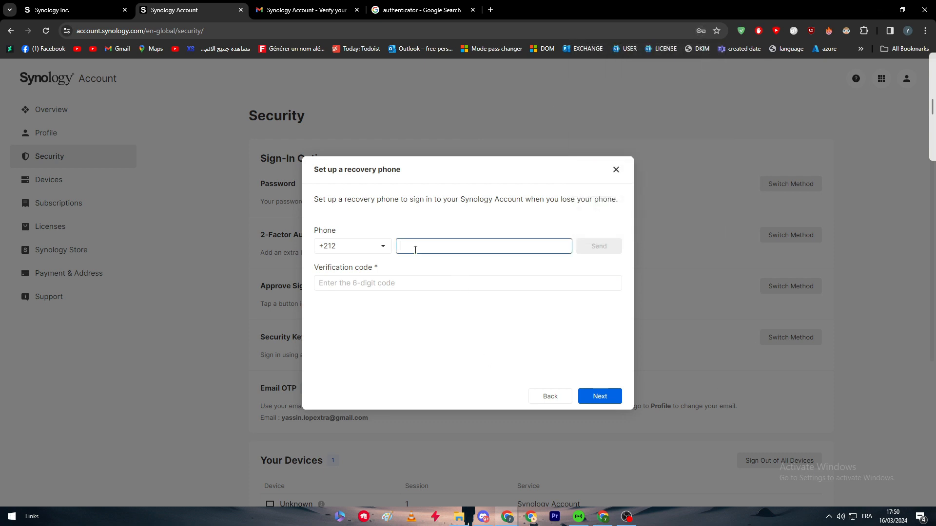
pyautogui.write('07')
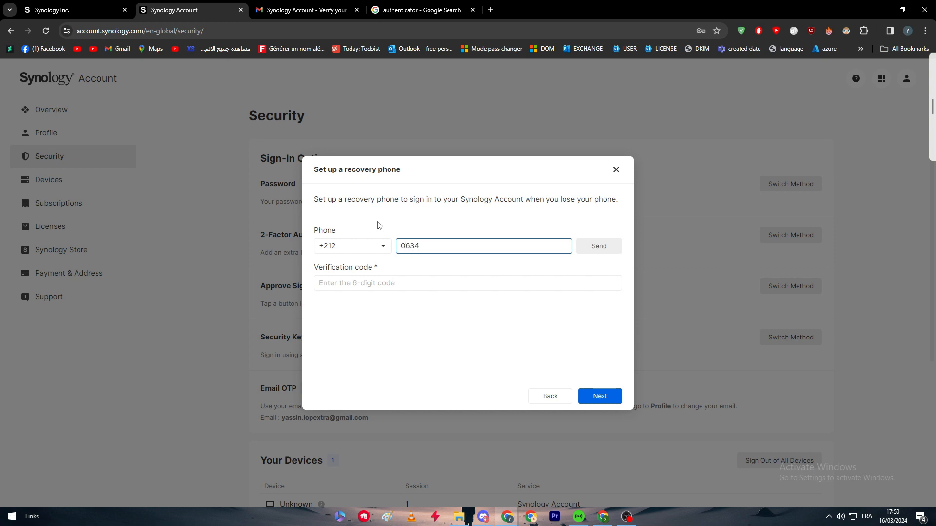
pyautogui.press('Backspace')
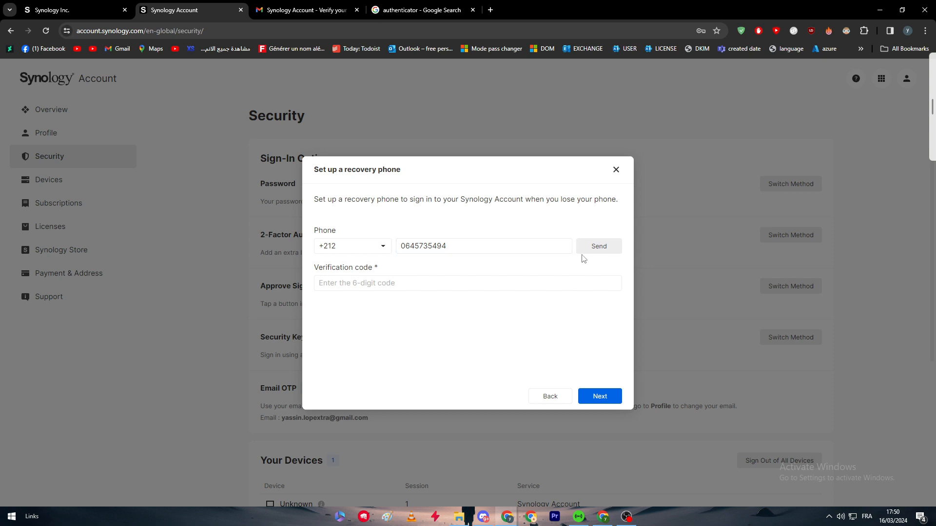
pyautogui.click(598, 245)
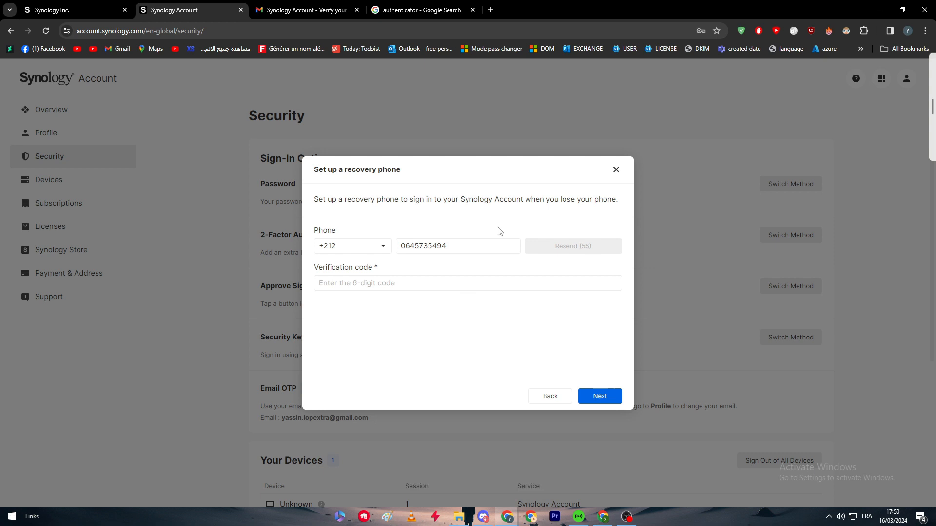
pyautogui.click(467, 282)
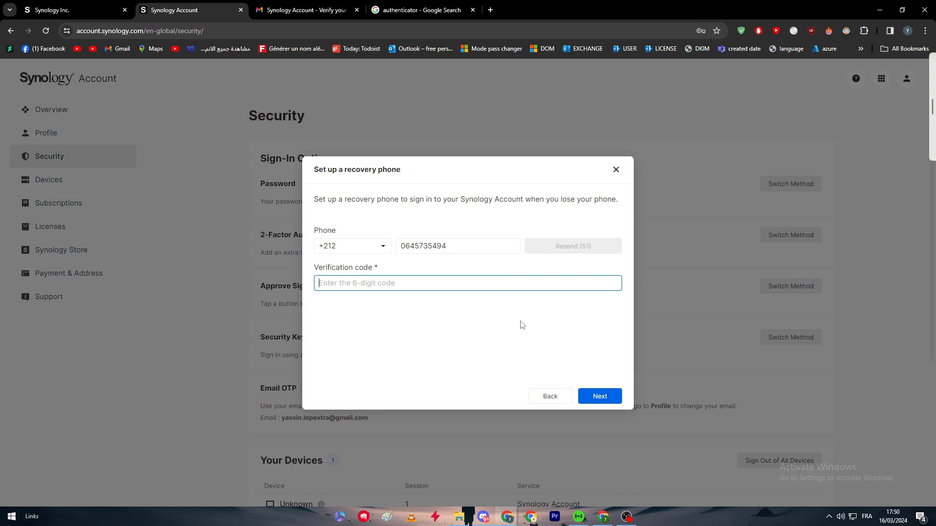
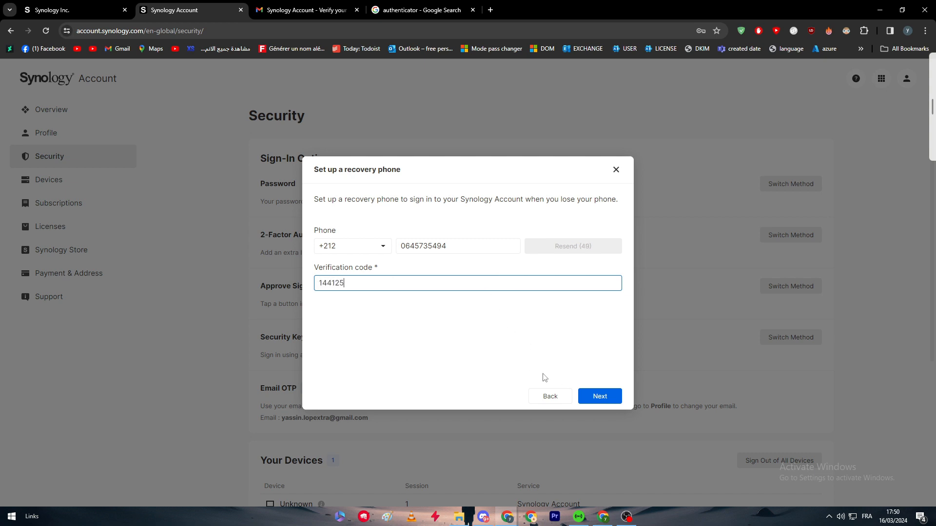
pyautogui.click(599, 396)
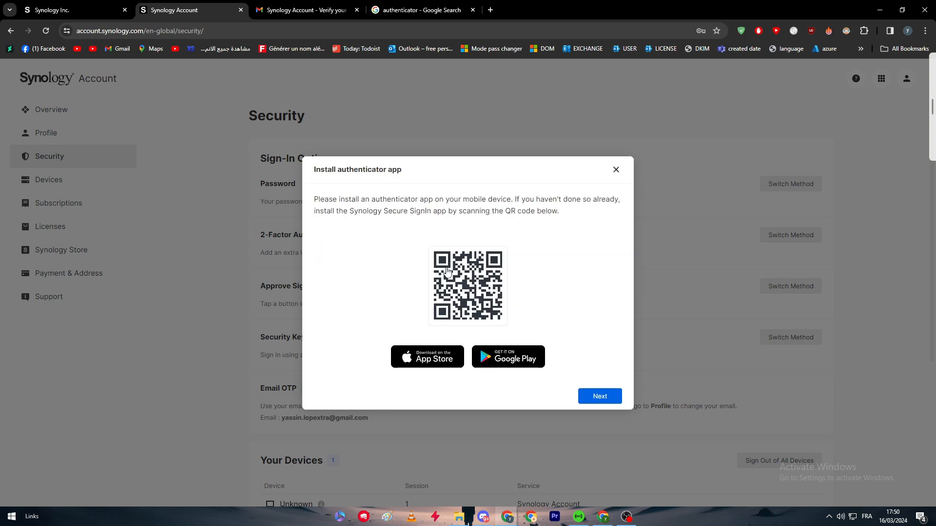
pyautogui.moveTo(351, 199); pyautogui.dragTo(558, 211)
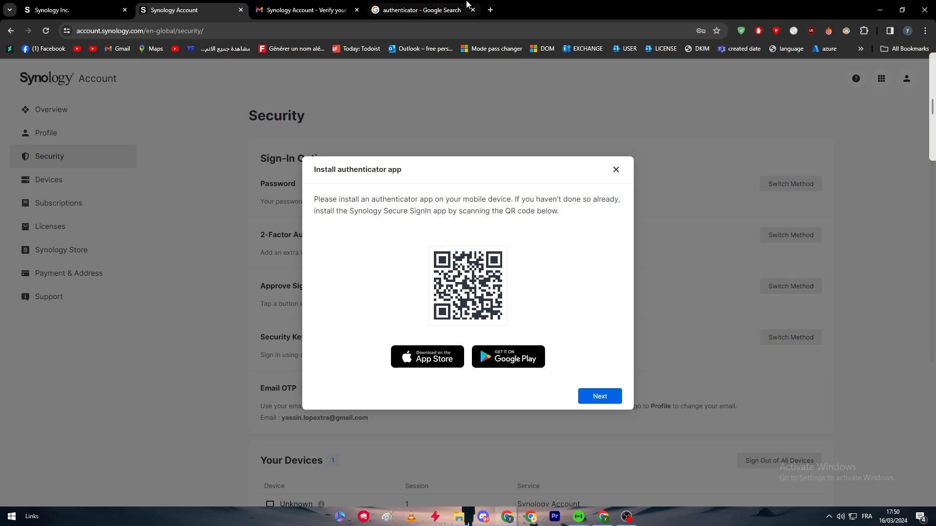
# Preview the Microsoft Authenticator App Store image in the Google image results.
pyautogui.click(421, 10)
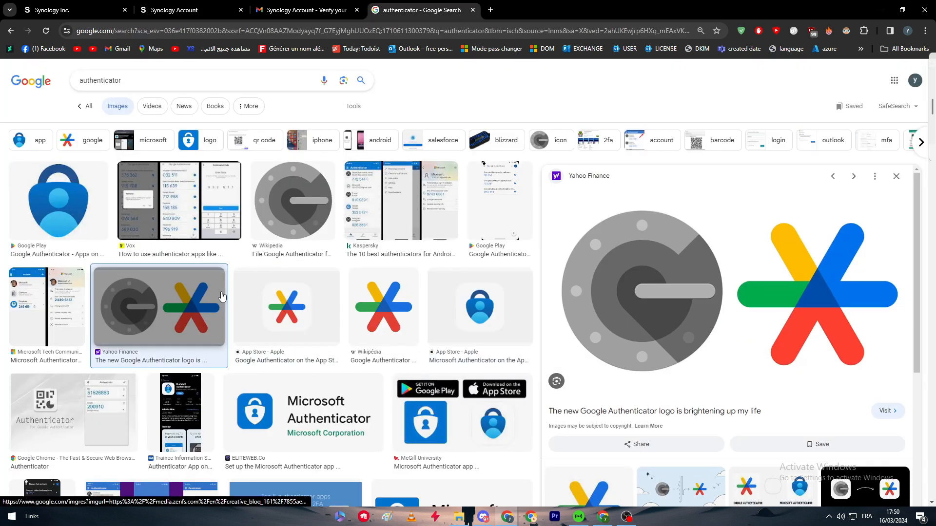
pyautogui.moveTo(309, 326)
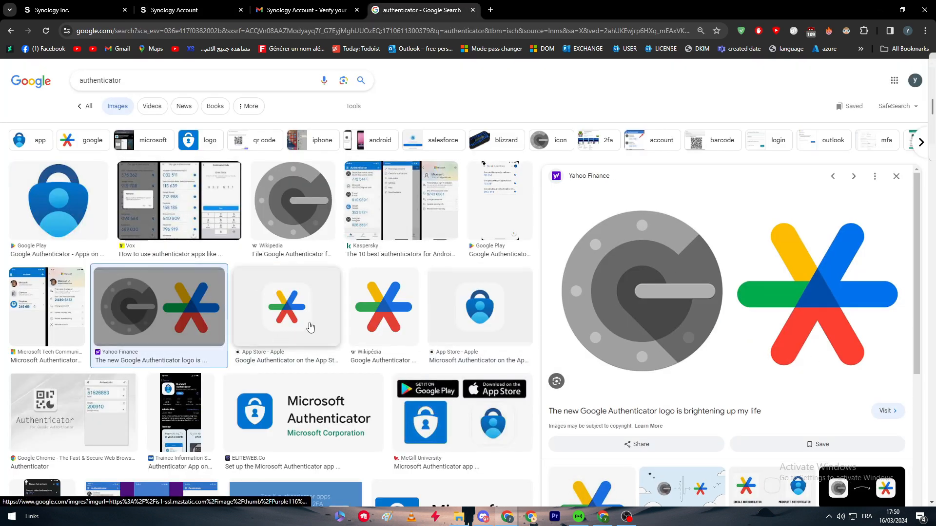
pyautogui.click(480, 308)
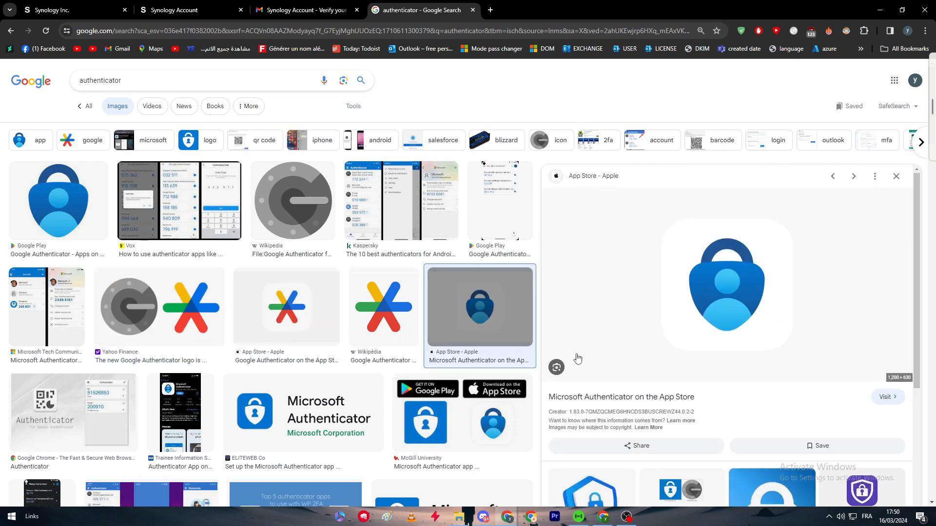
pyautogui.moveTo(285, 306)
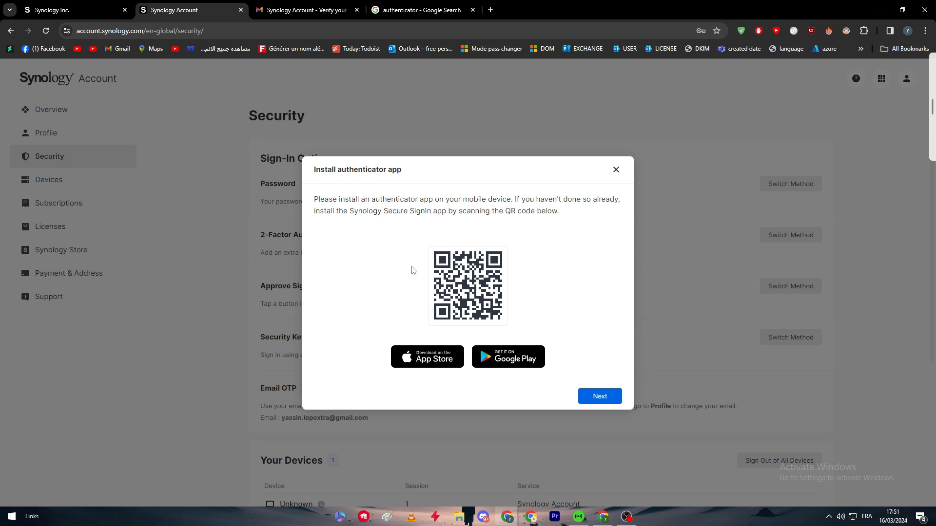
pyautogui.moveTo(467, 329)
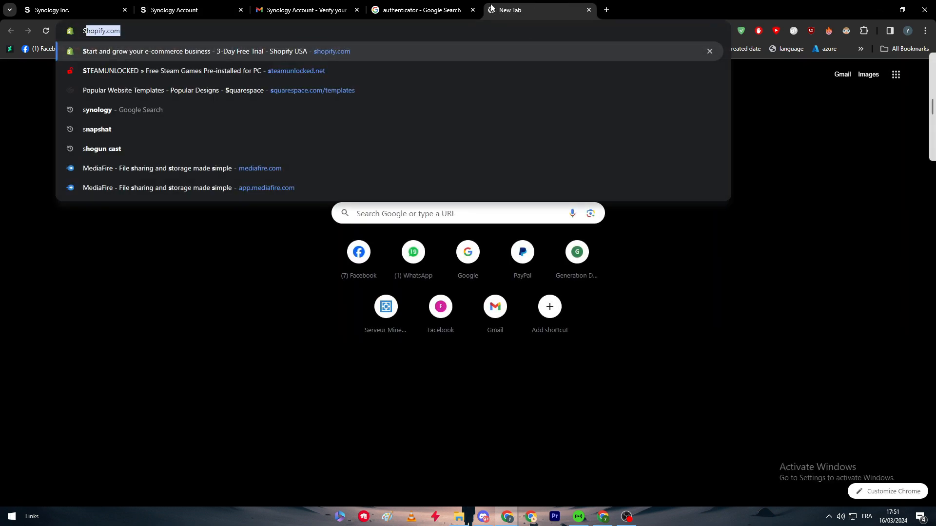
# Search Google Images for the Synology authenticator and preview the Synology Secure SignIn image.
pyautogui.write('SYNLOGO')
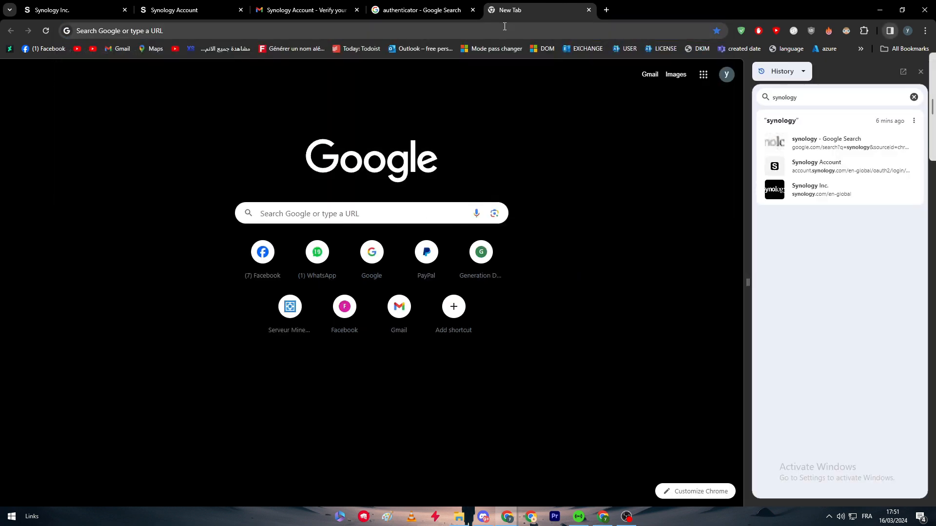
pyautogui.write('SYNL')
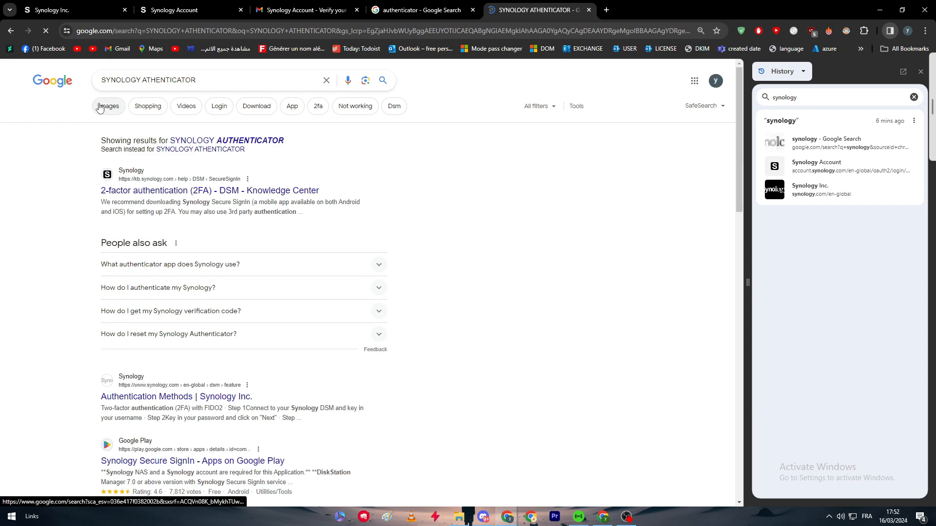
pyautogui.click(108, 105)
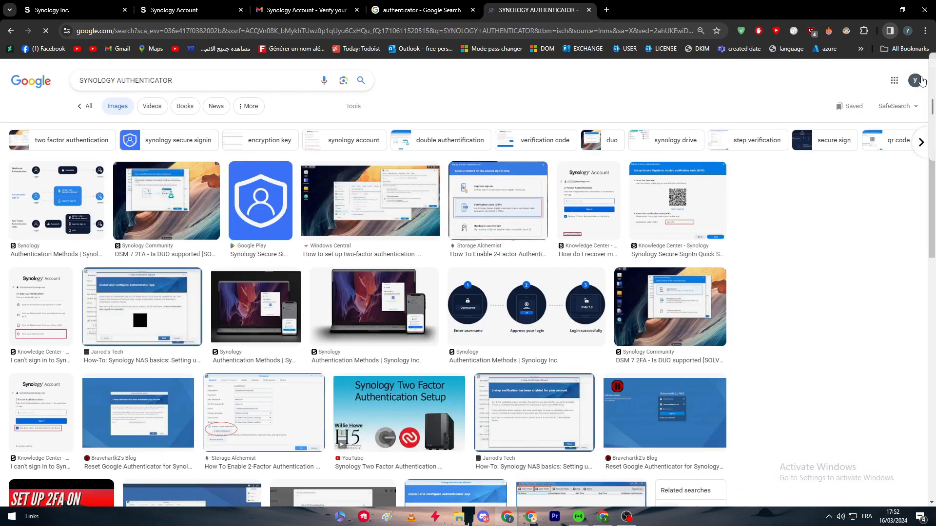
pyautogui.click(259, 201)
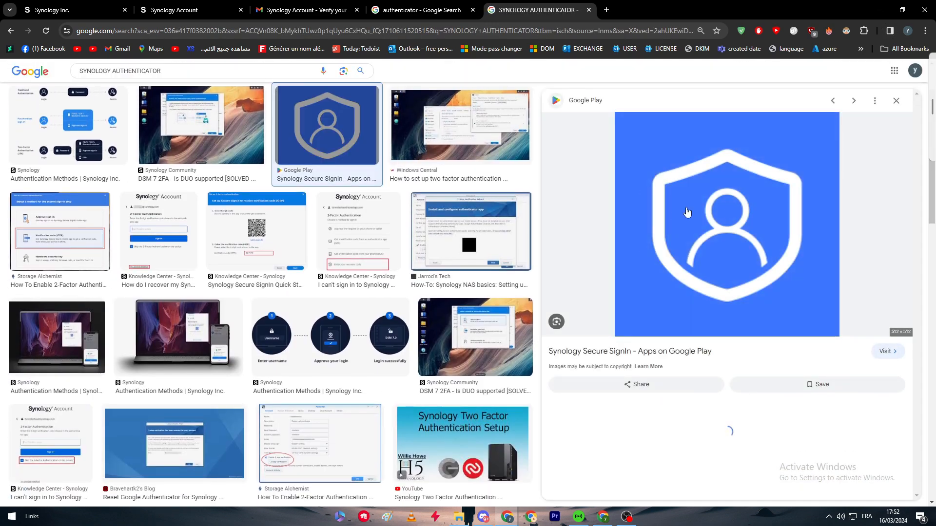
pyautogui.moveTo(533, 216)
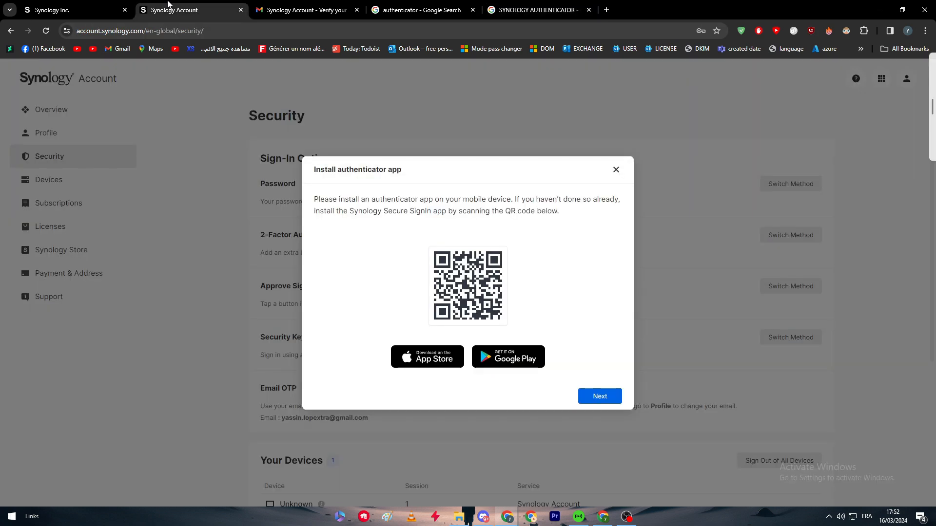
pyautogui.click(599, 395)
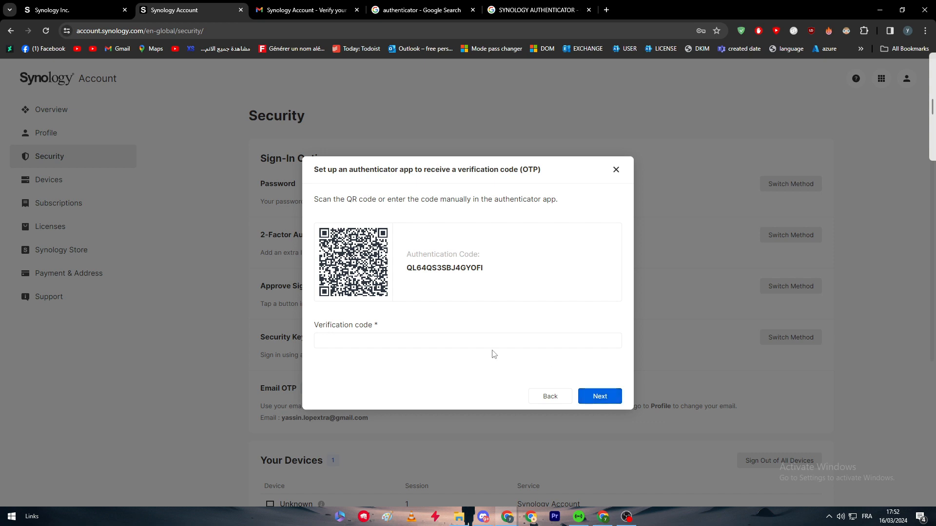
pyautogui.click(467, 341)
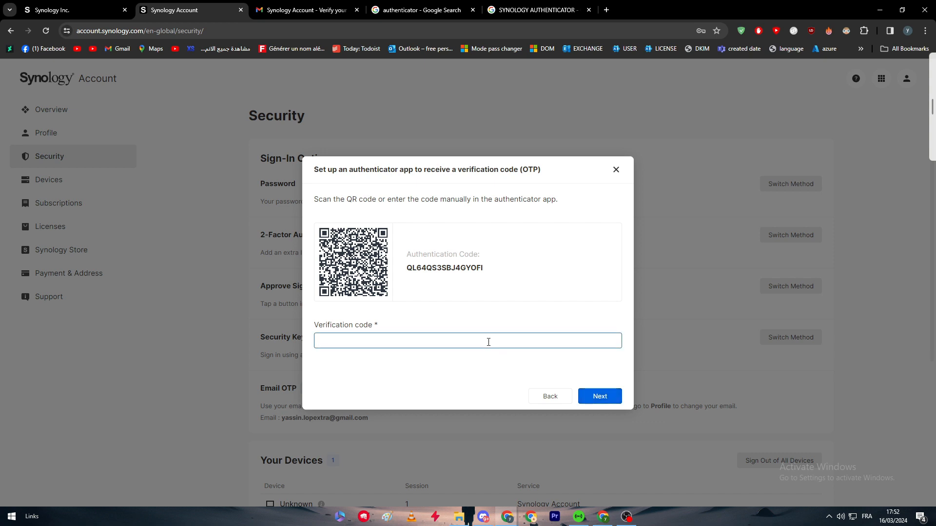
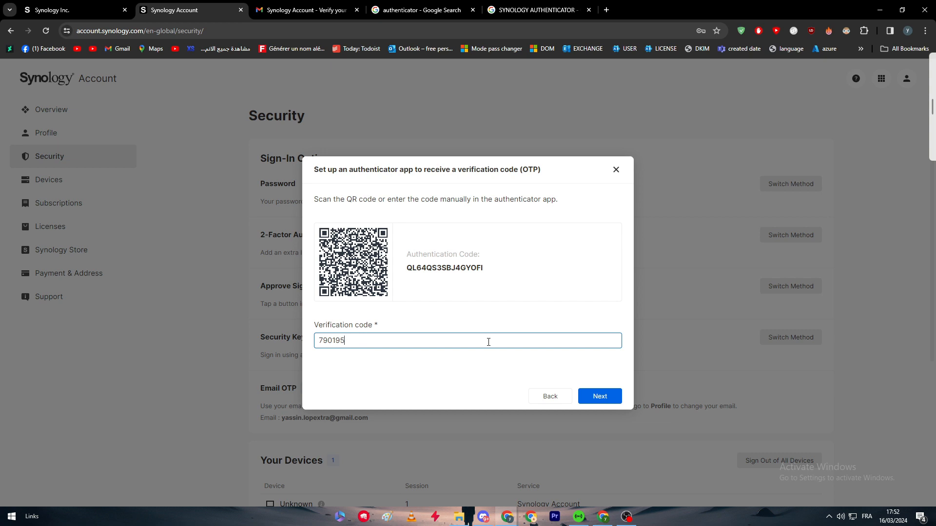
pyautogui.click(599, 396)
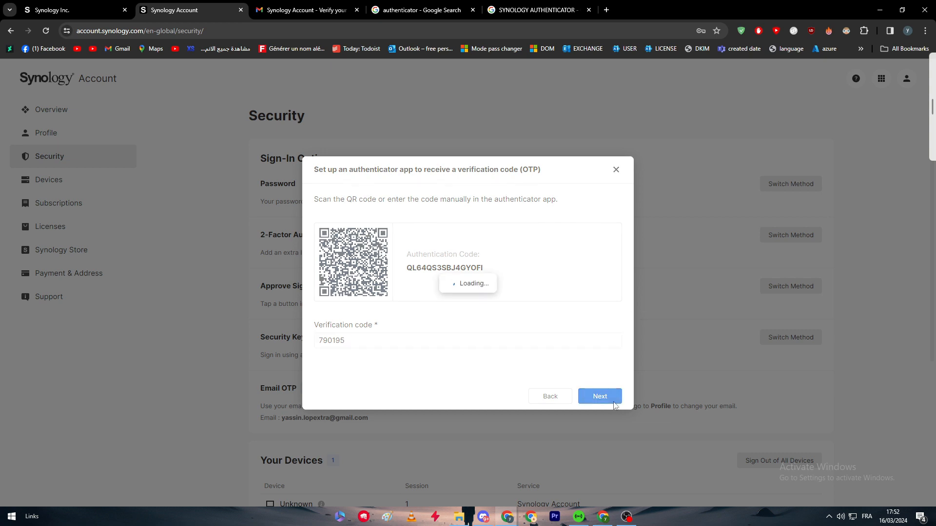
pyautogui.click(598, 396)
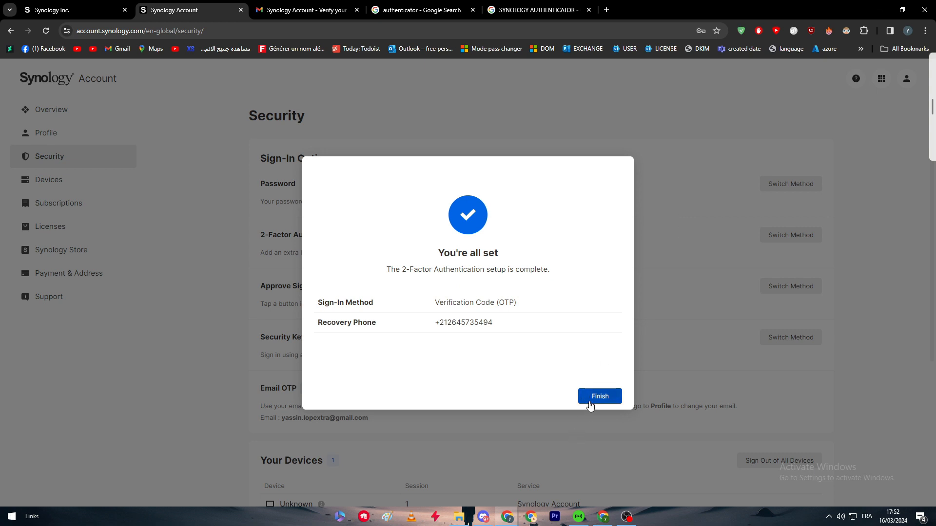
# Close the 2FA summary, check the recovery phone on Profile, then view Security.
pyautogui.click(599, 396)
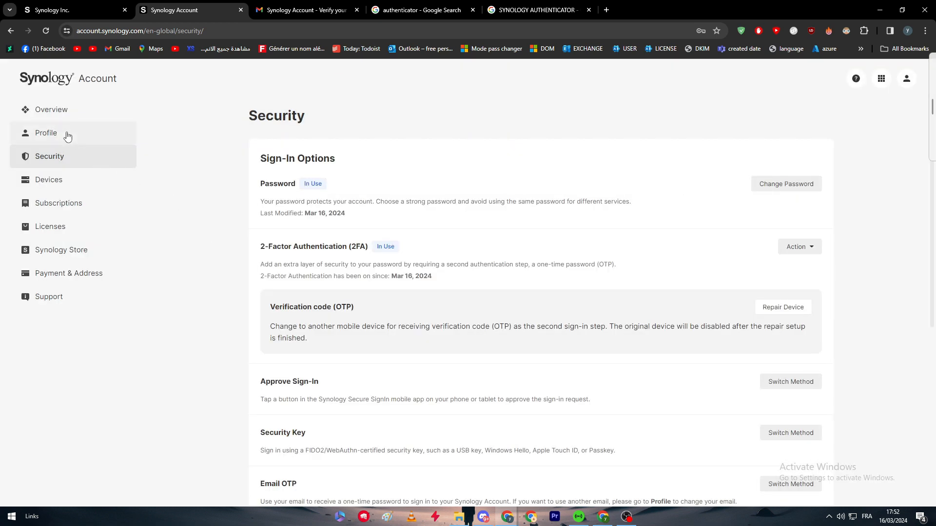
pyautogui.click(46, 132)
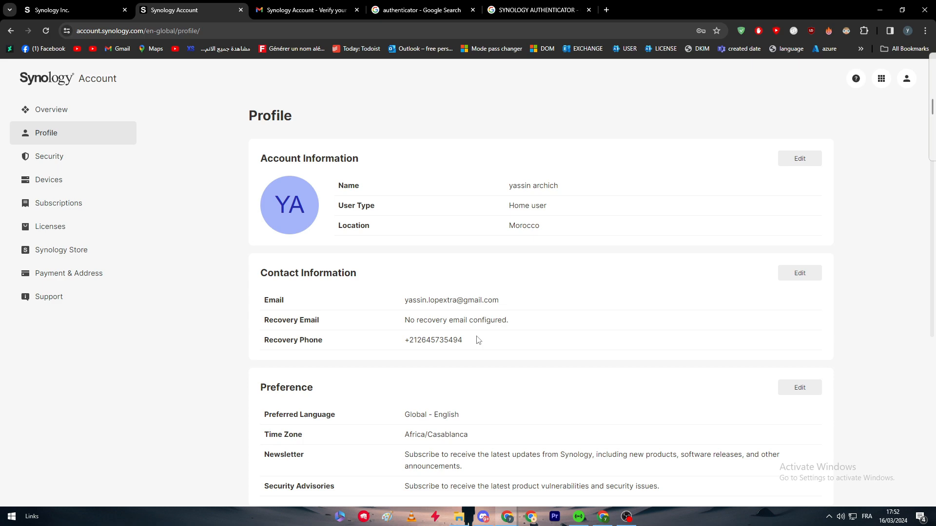
pyautogui.moveTo(208, 269)
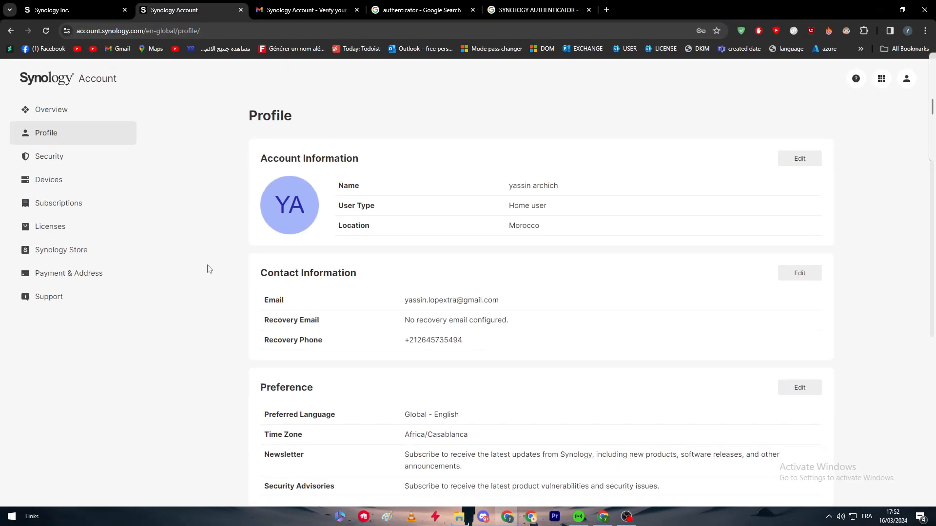
pyautogui.click(49, 156)
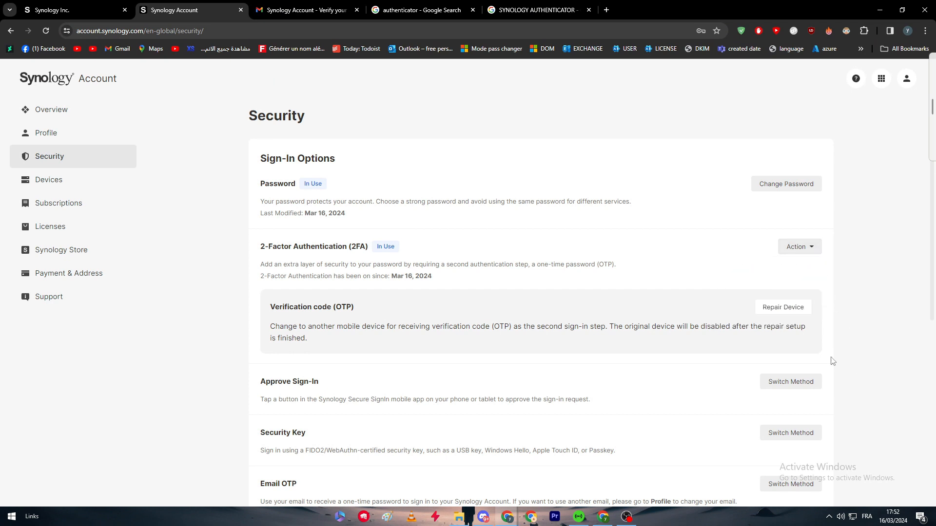
pyautogui.moveTo(302, 251)
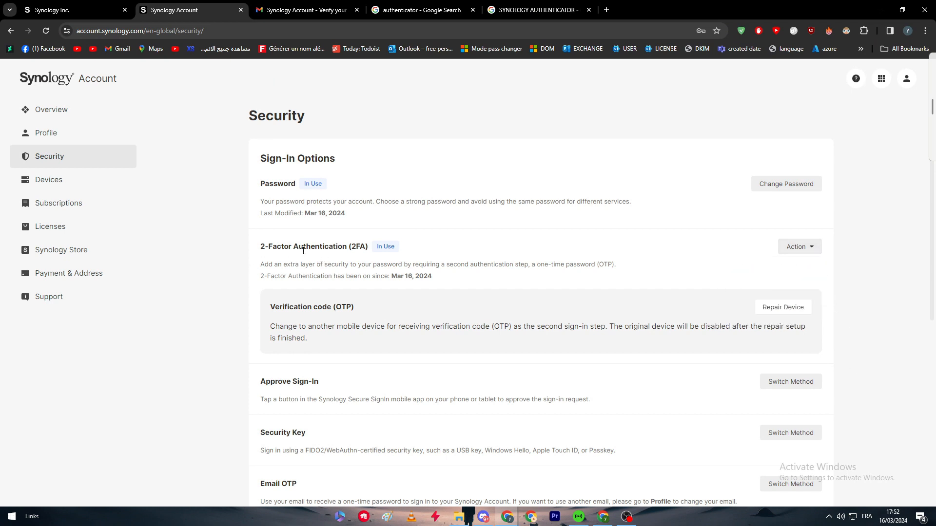
pyautogui.moveTo(401, 216)
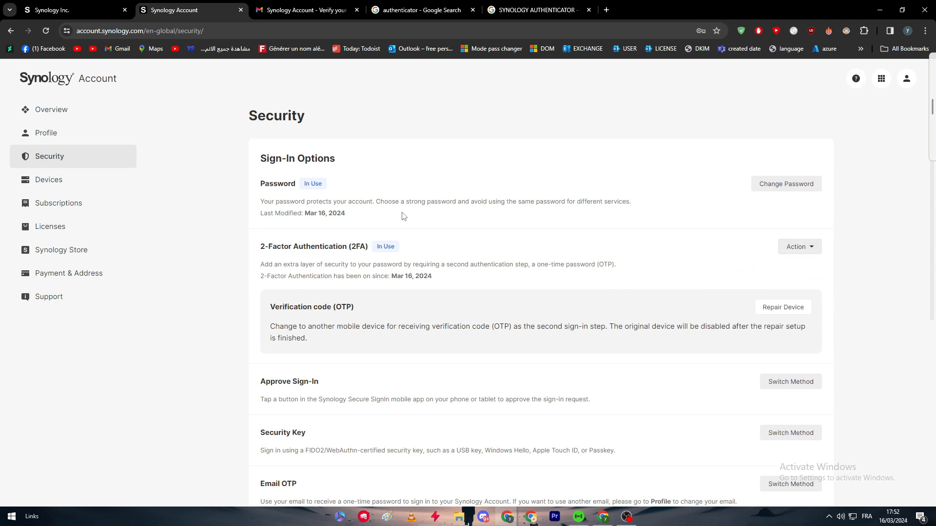
# Turn off 2-Factor Authentication from its Action menu, then open the Profile page.
pyautogui.click(799, 247)
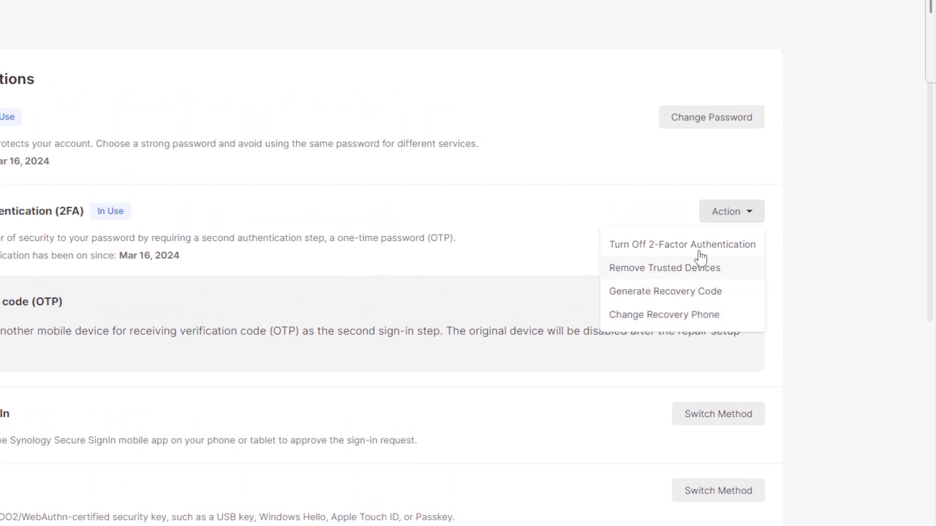
pyautogui.click(682, 244)
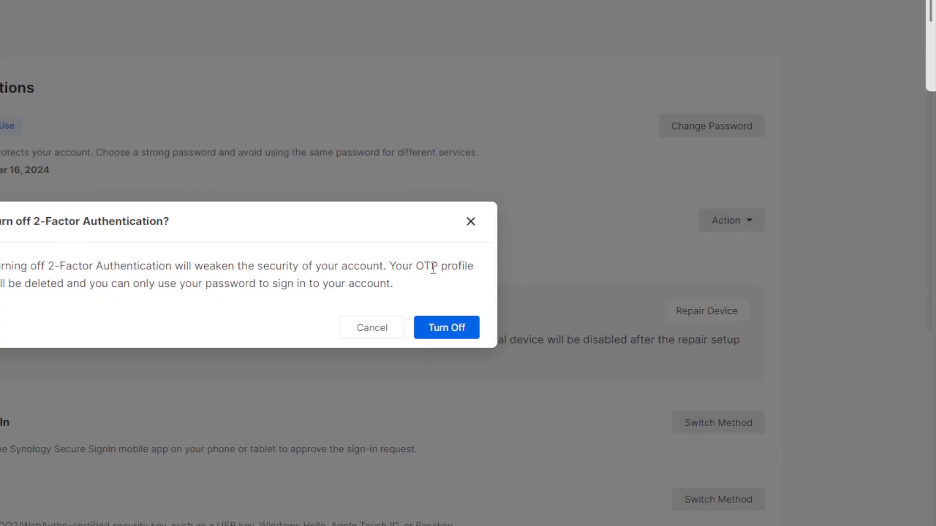
pyautogui.click(446, 327)
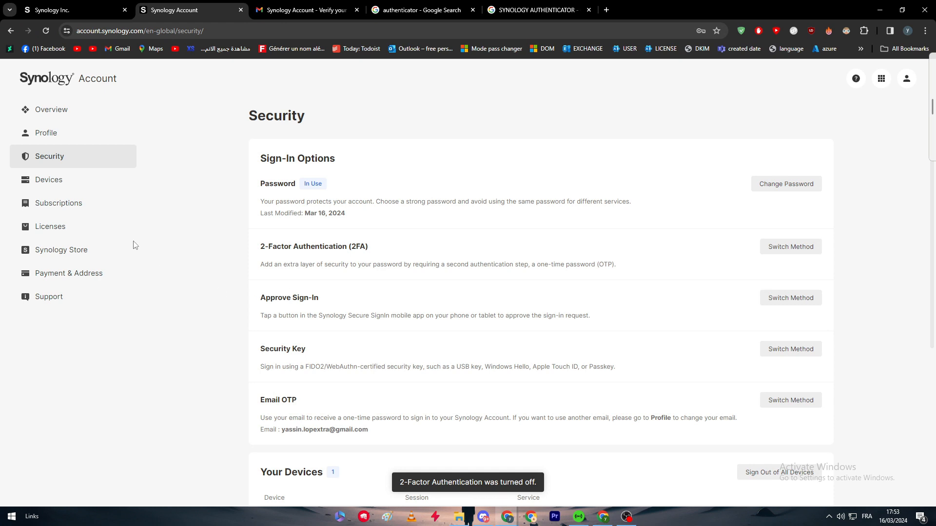
pyautogui.click(46, 132)
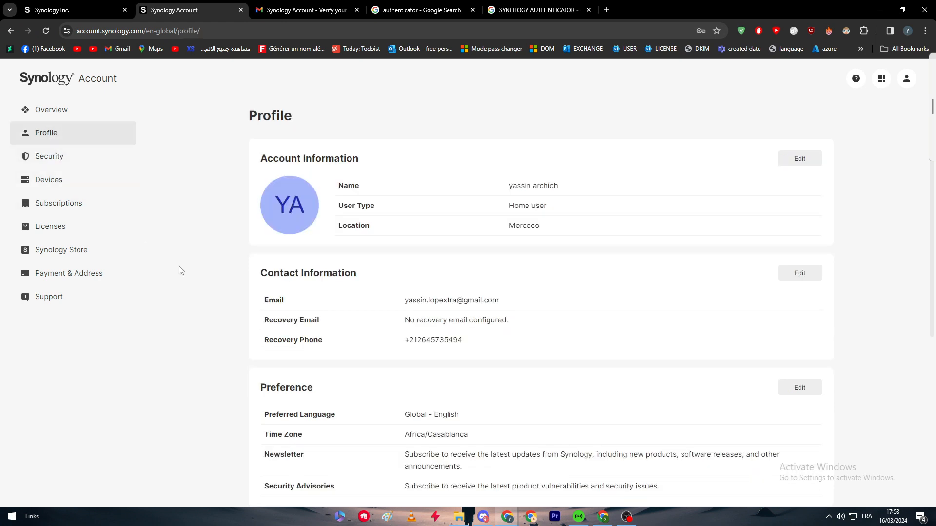
pyautogui.moveTo(297, 286)
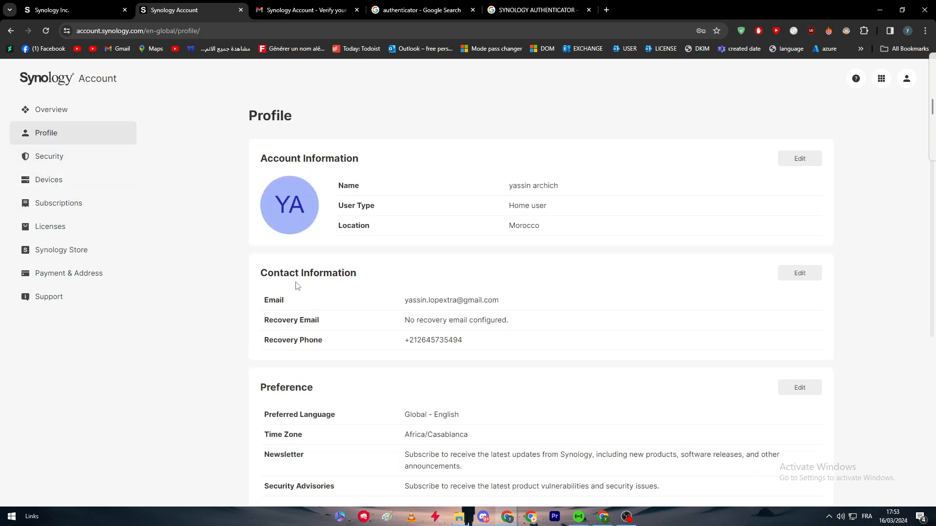